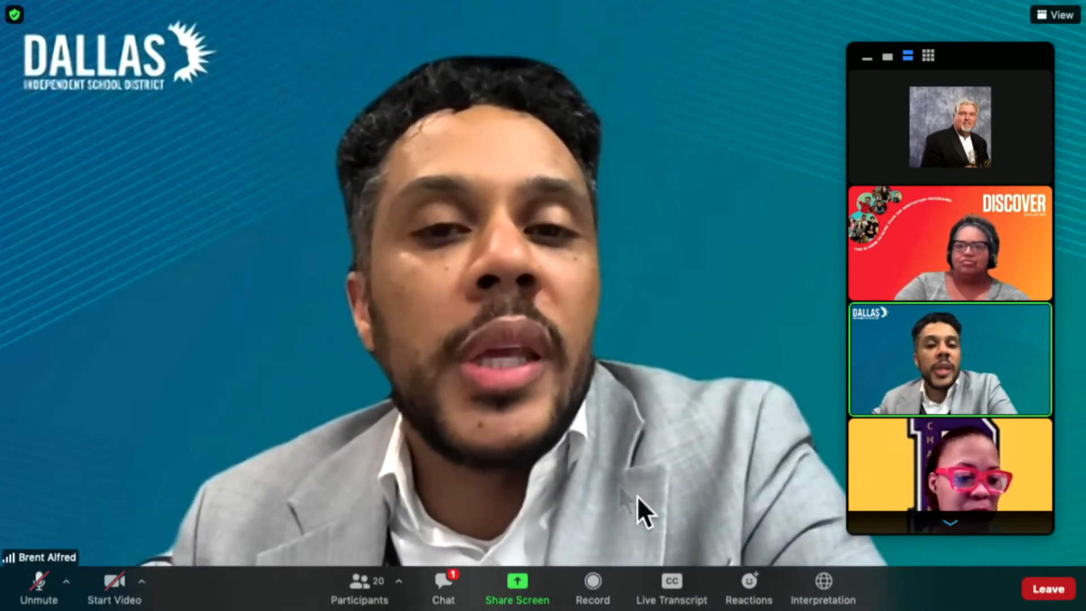
# - View the shared George Peabody Elementary community meeting slide deck instead of the speaker video
pyautogui.click(823, 589)
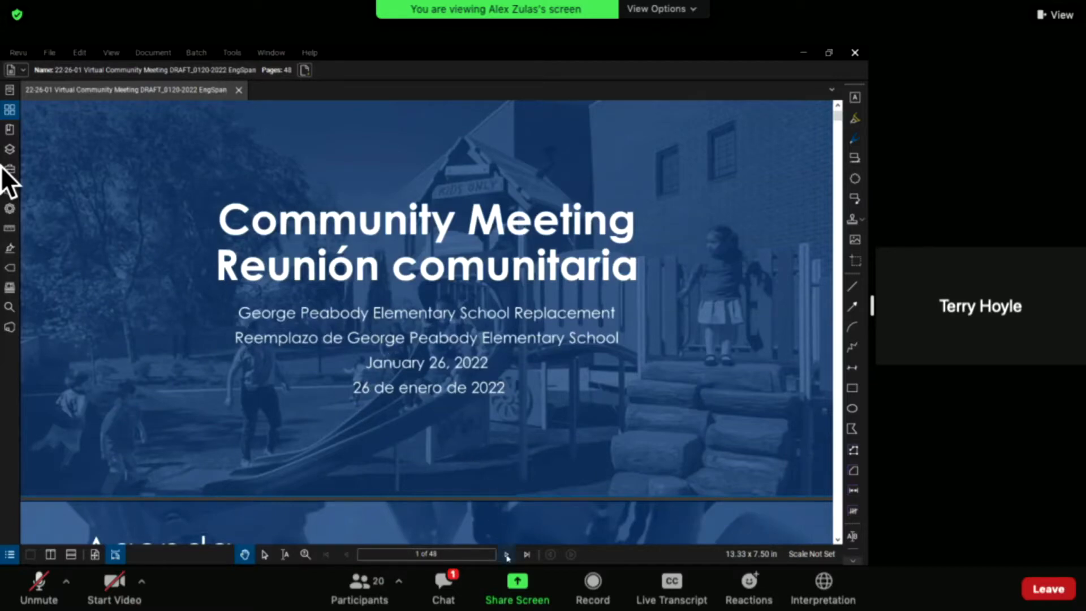
# - Show the deck full screen on the 'Guiding Principles / Principios Rectores' slide
pyautogui.click(507, 555)
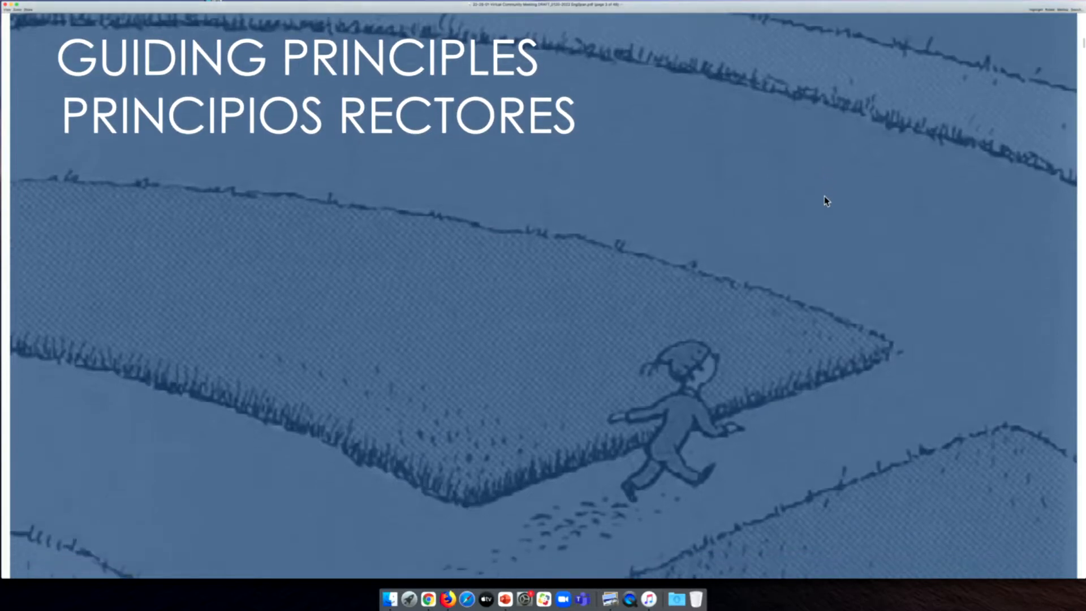
# - Scroll through the 'home' and 'spark' principle pages to 'engage / participación'
pyautogui.scroll(-3)
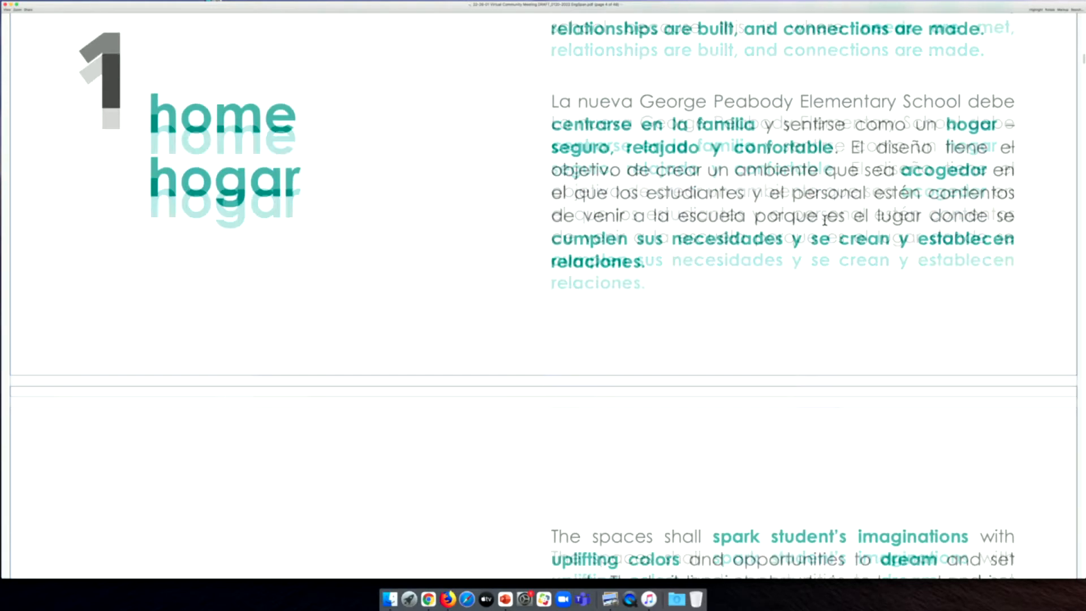
pyautogui.scroll(-3)
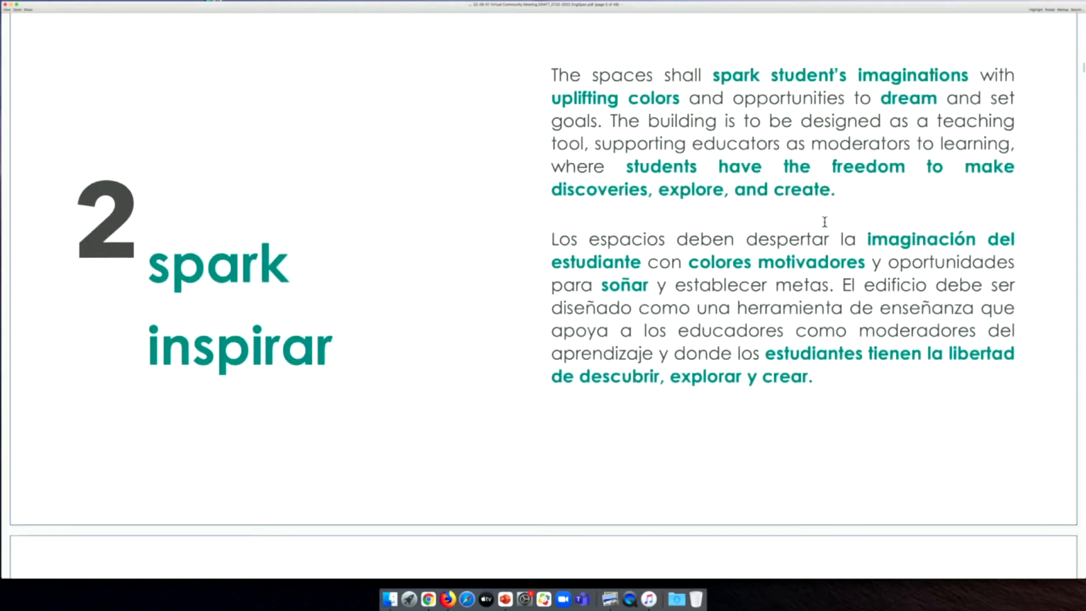
pyautogui.scroll(-3)
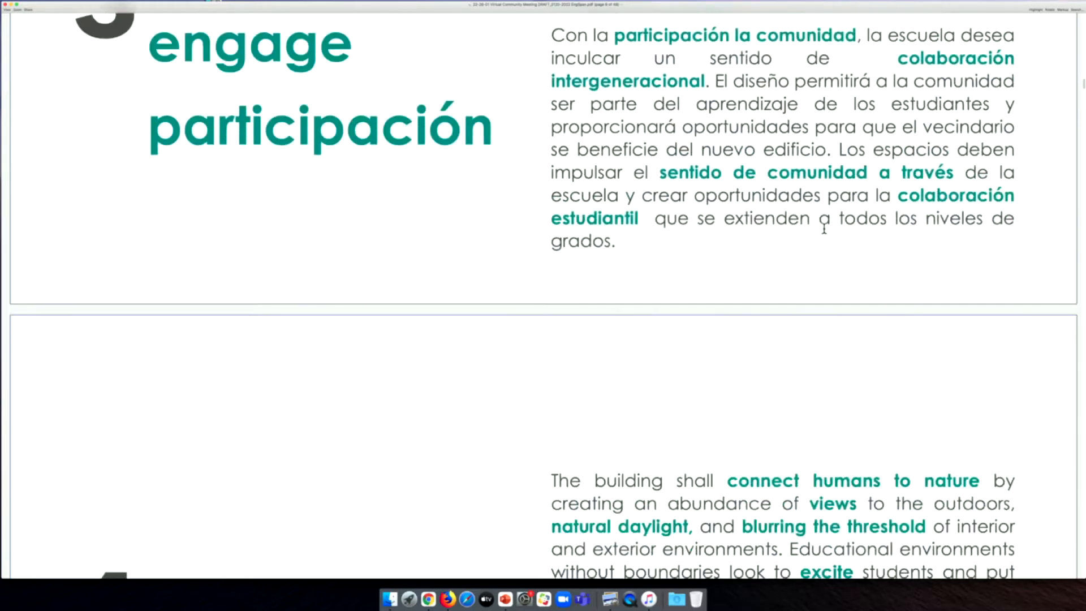
# - Scroll past 'connect / conexión' to the 'Design Inspiration & Site Constraints' page
pyautogui.scroll(-3)
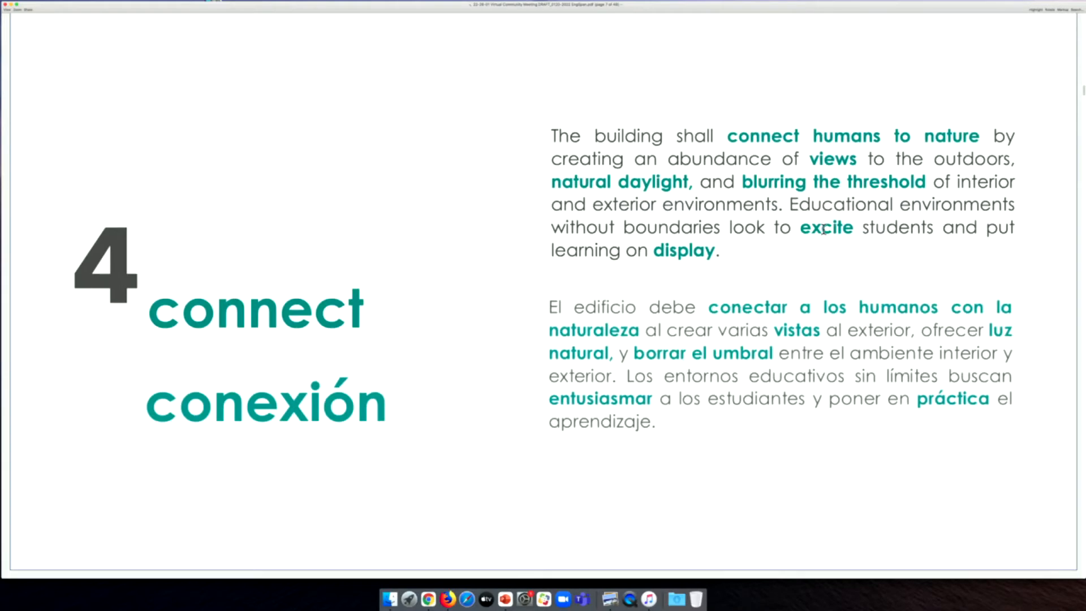
pyautogui.scroll(-3)
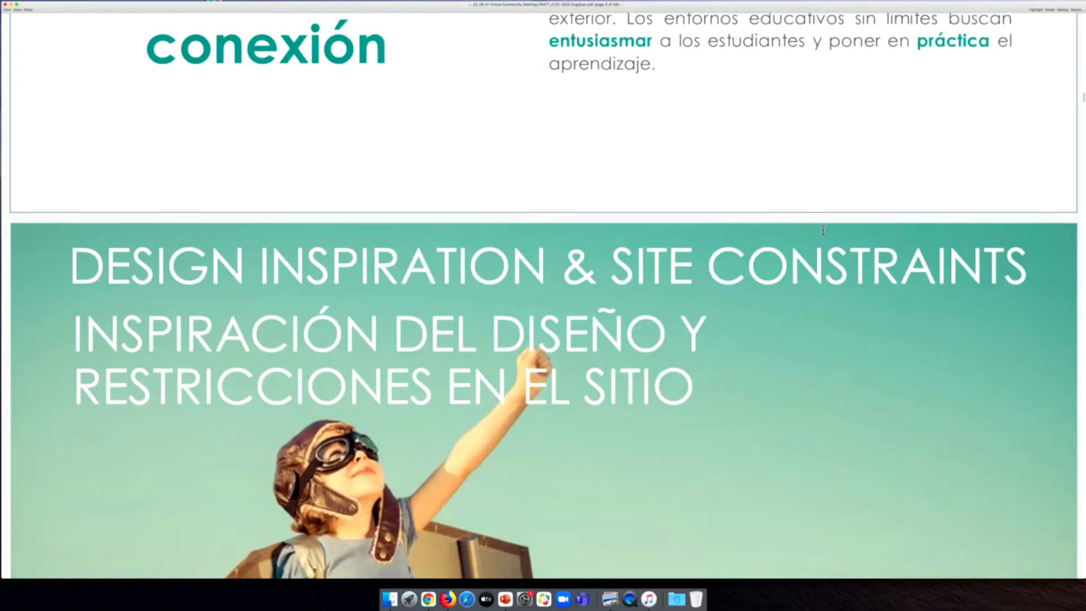
# - Scroll past the neighbourhood photo collage toward the Mark Van Doren quote page
pyautogui.scroll(-3)
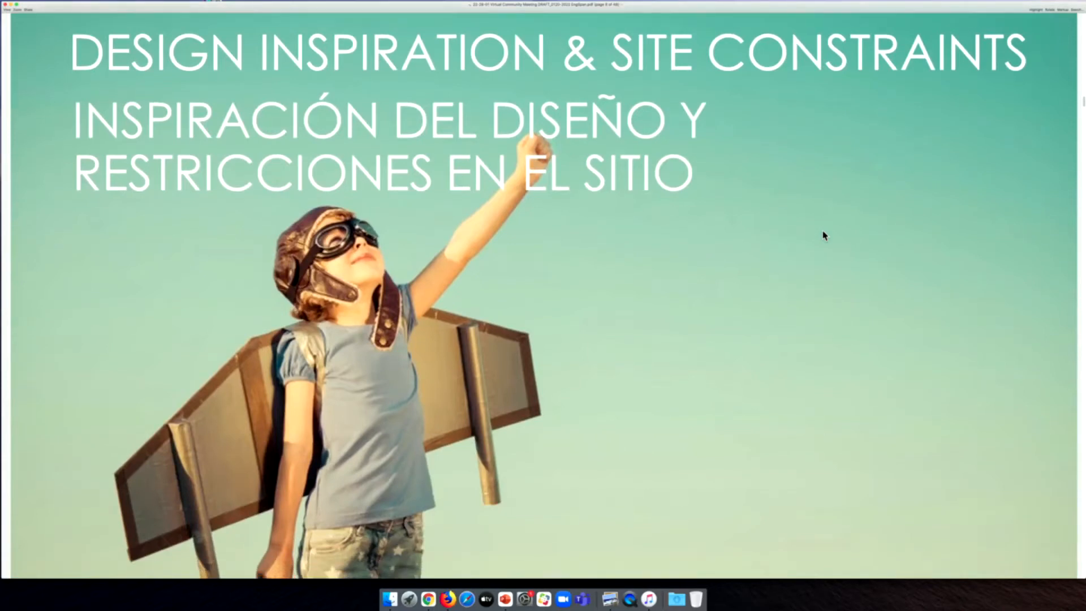
pyautogui.moveTo(833, 231)
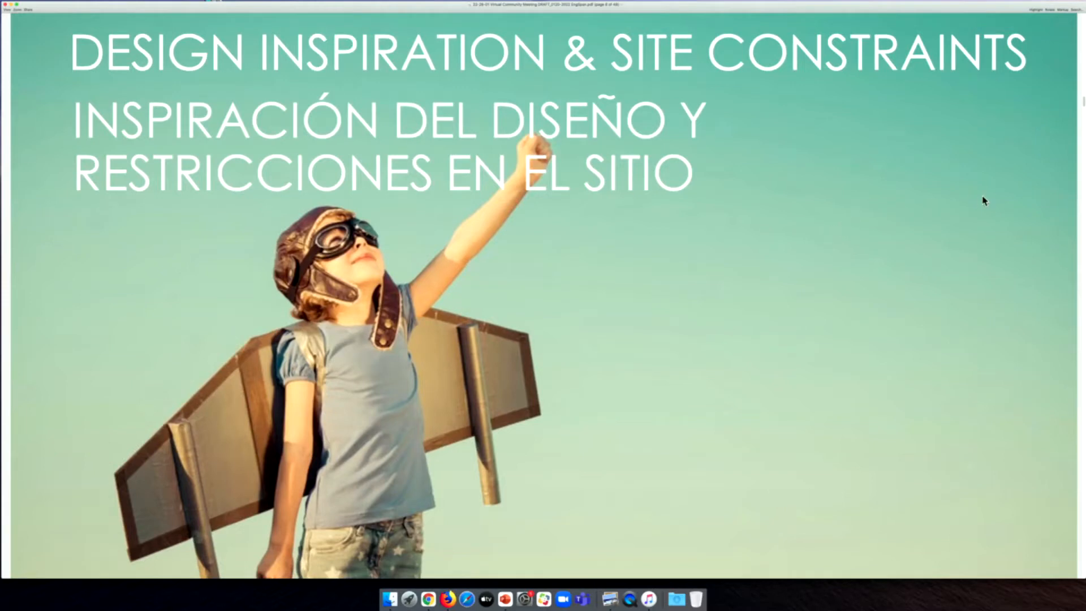
pyautogui.moveTo(1061, 178)
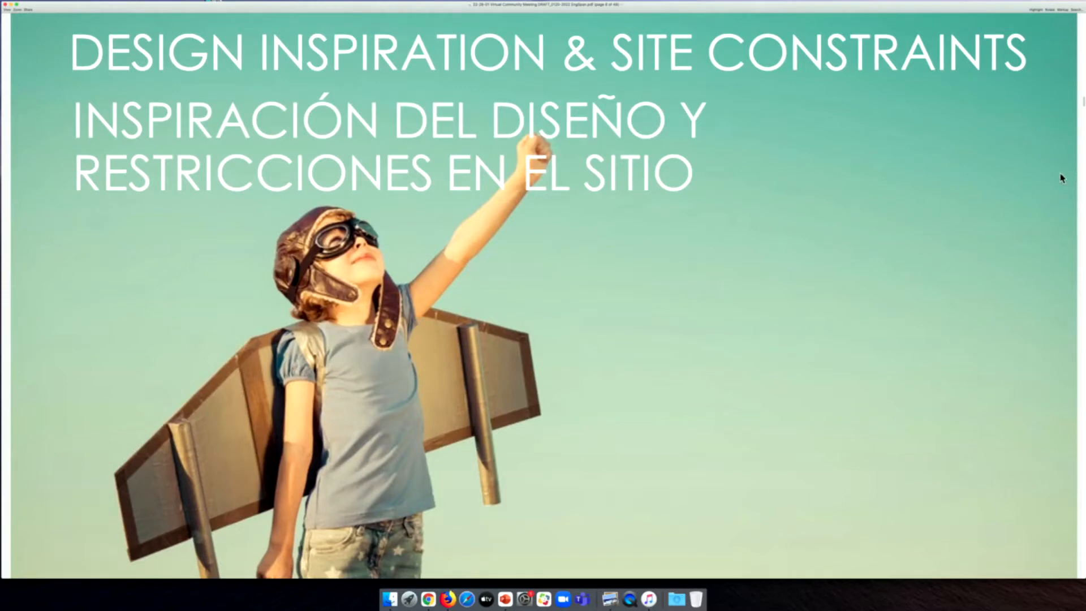
pyautogui.moveTo(1061, 160)
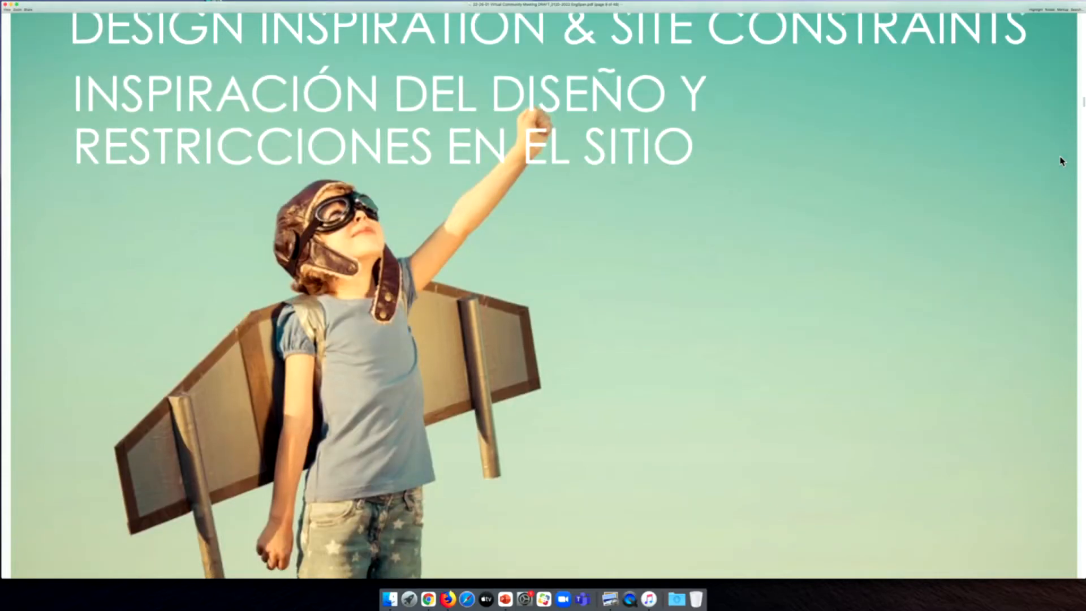
pyautogui.scroll(-3)
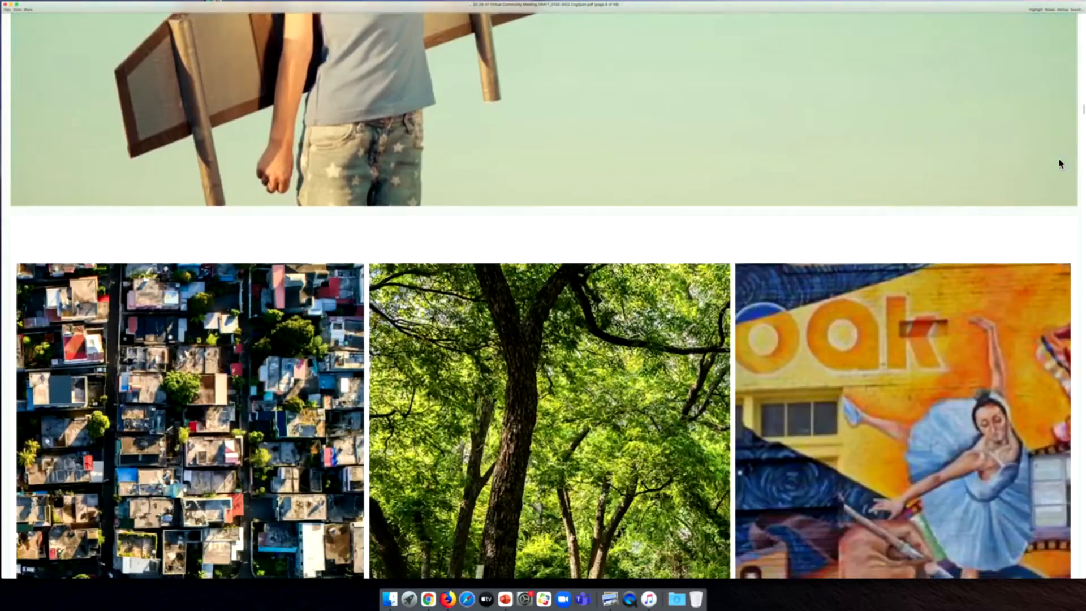
pyautogui.scroll(-3)
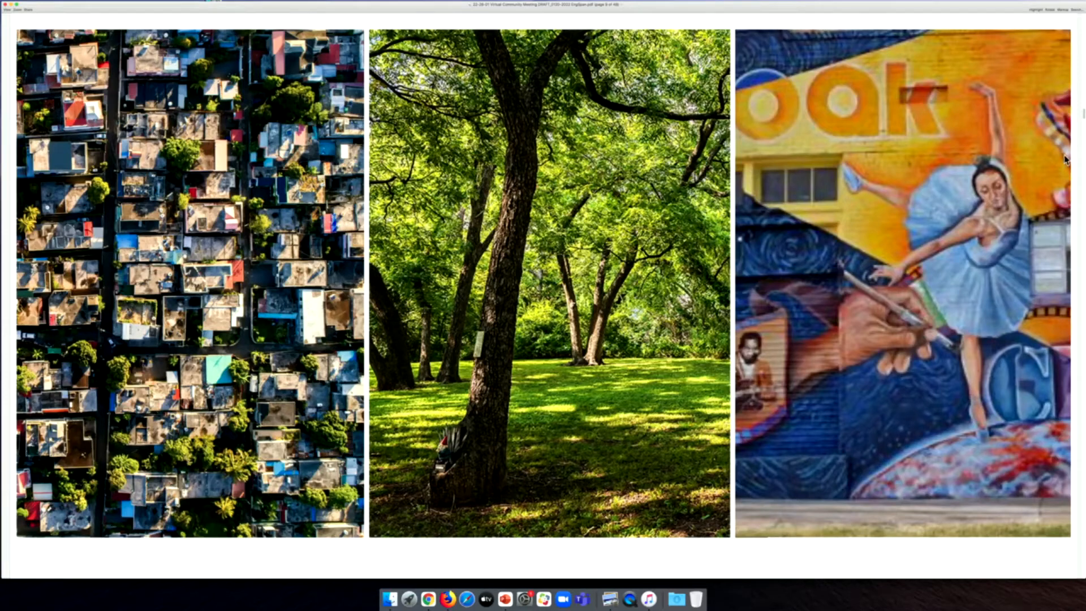
pyautogui.moveTo(1069, 157)
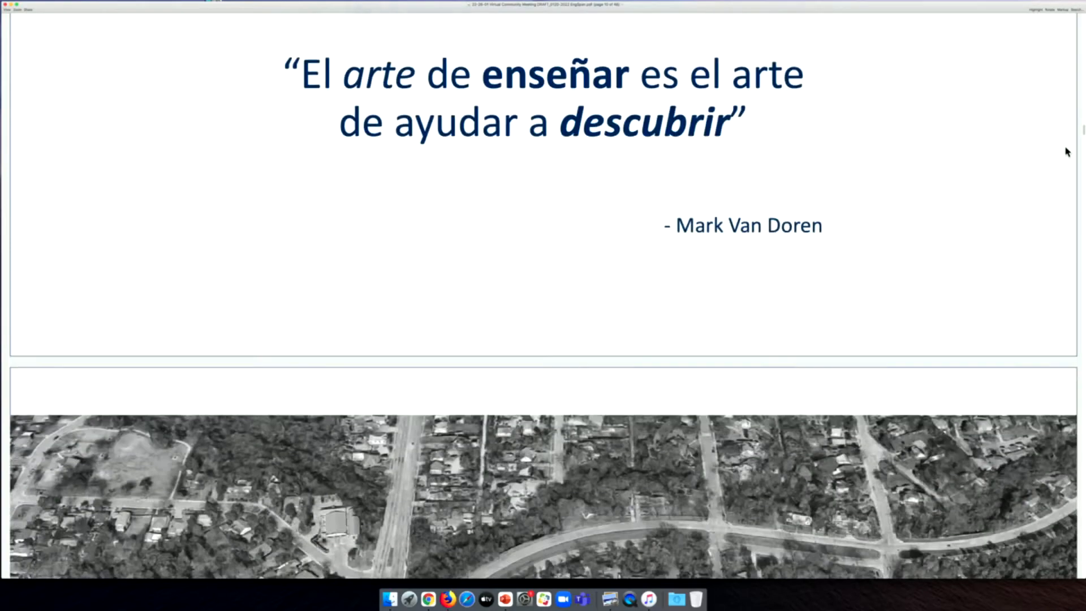
# - Advance past the Peabody ES aerial map to the SITE street diagram
pyautogui.press('right')
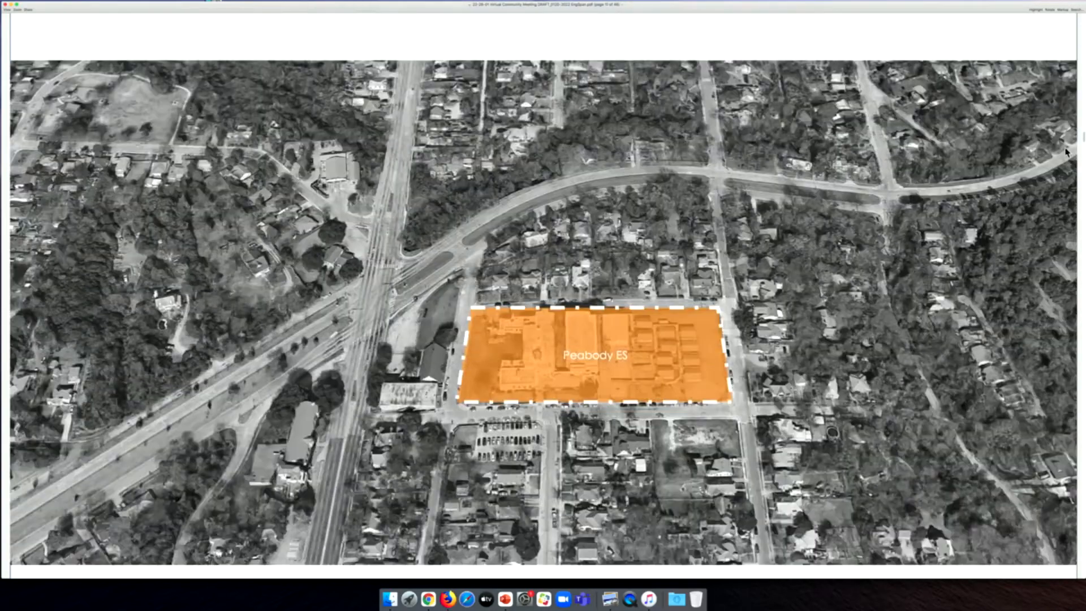
pyautogui.scroll(-3)
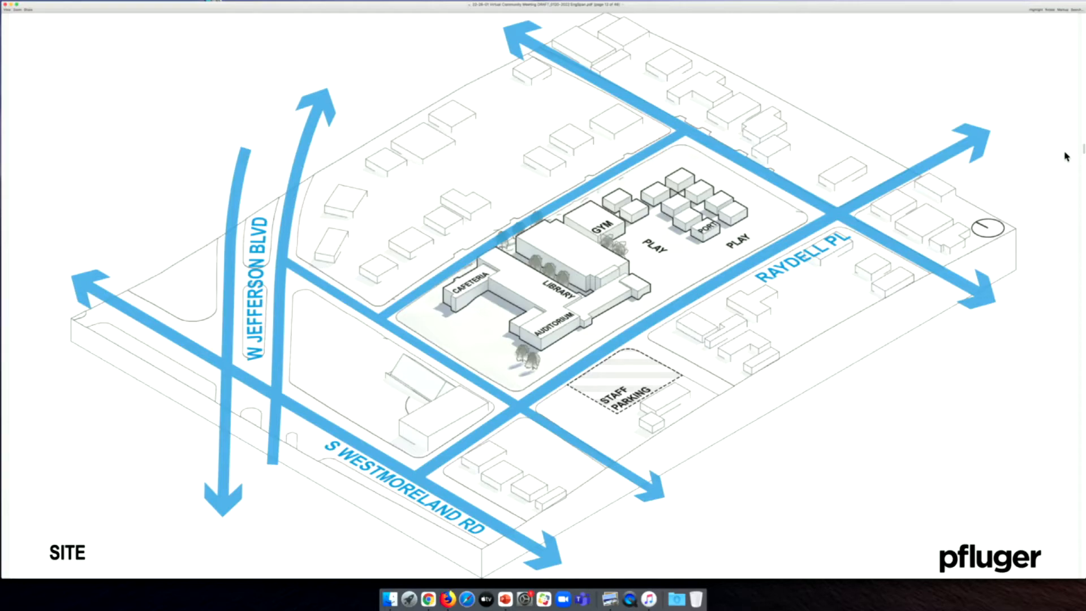
# - Scroll to the 'Traffic Analysis / Análisis de Tráfico' page with four street photos
pyautogui.scroll(-3)
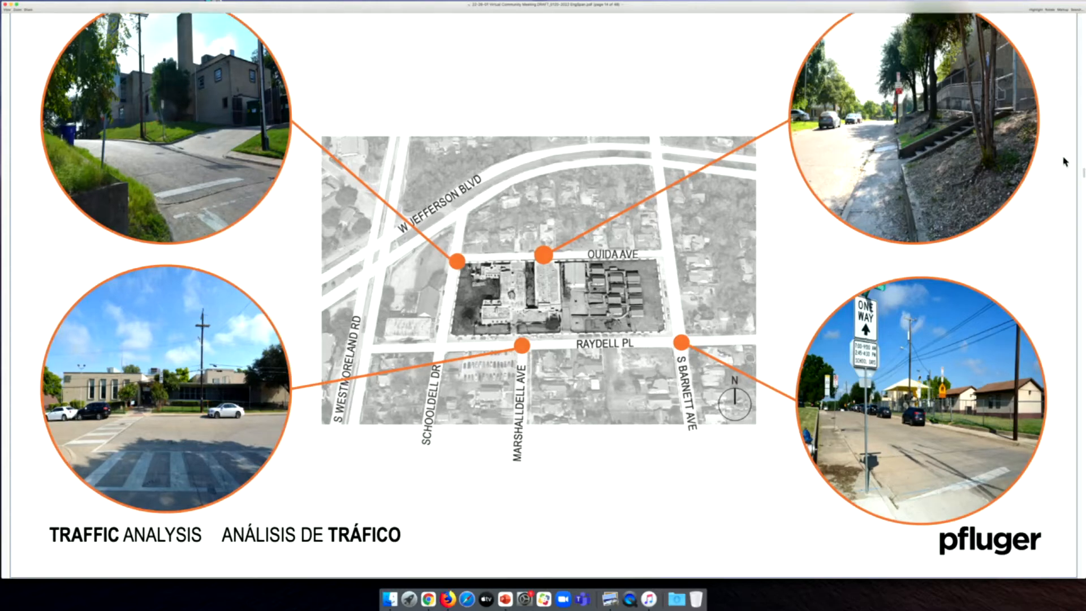
# - Scroll to the site diagram showing NW-W views and the 18' slope
pyautogui.scroll(-3)
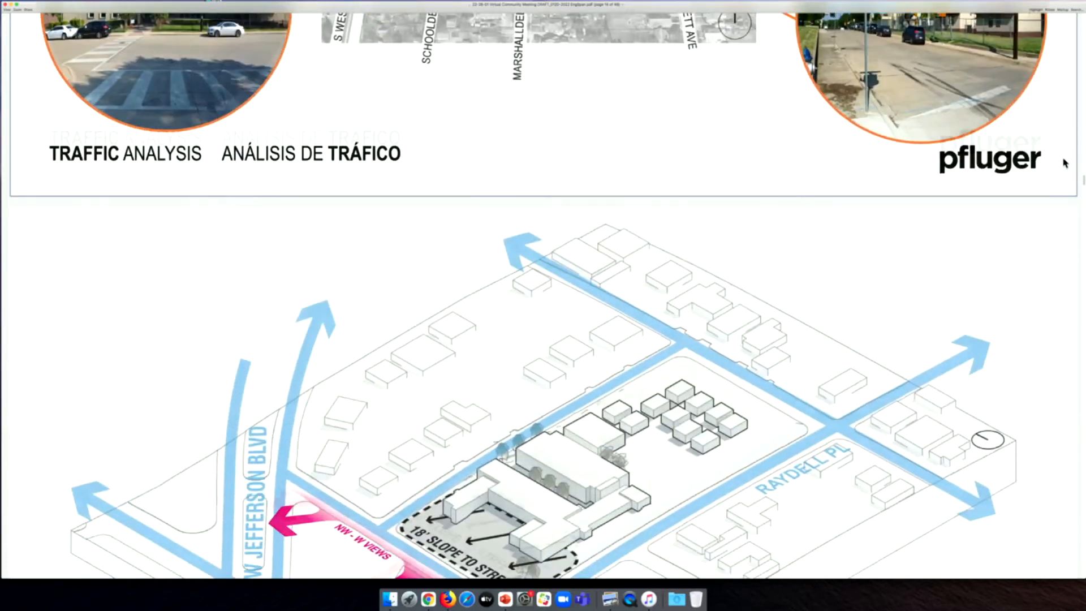
pyautogui.scroll(-3)
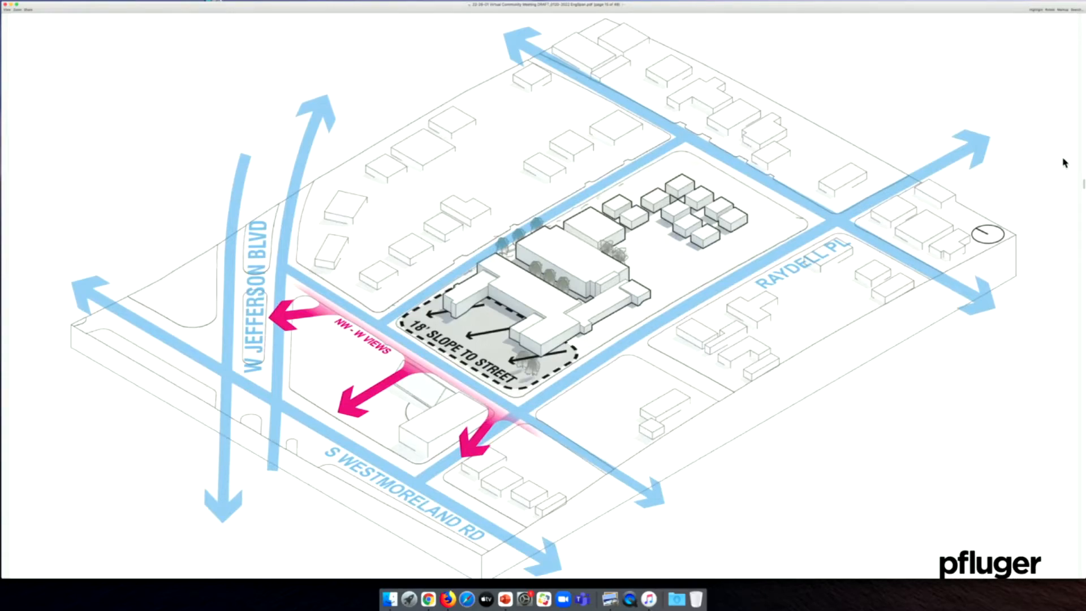
# - Scroll past landscape views, mature trees and history to the Practical Building Area diagram
pyautogui.scroll(-3)
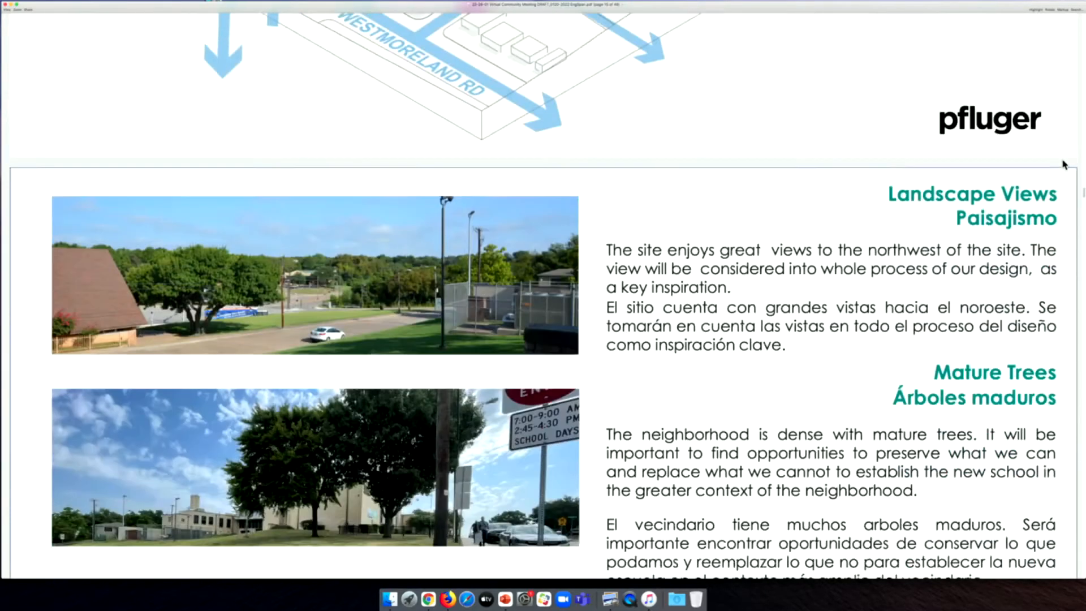
pyautogui.scroll(-3)
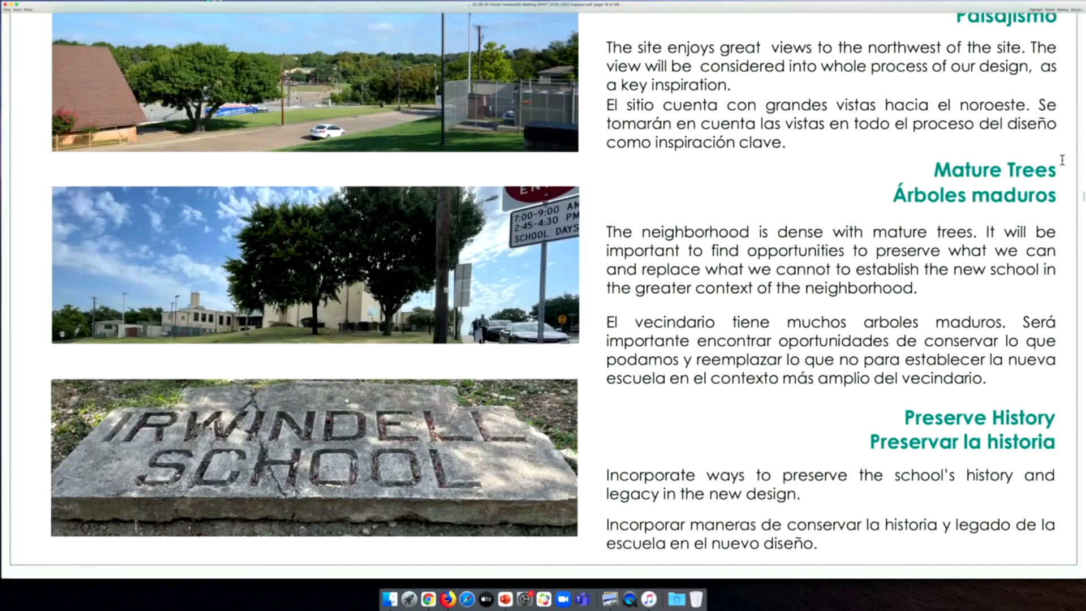
pyautogui.scroll(-3)
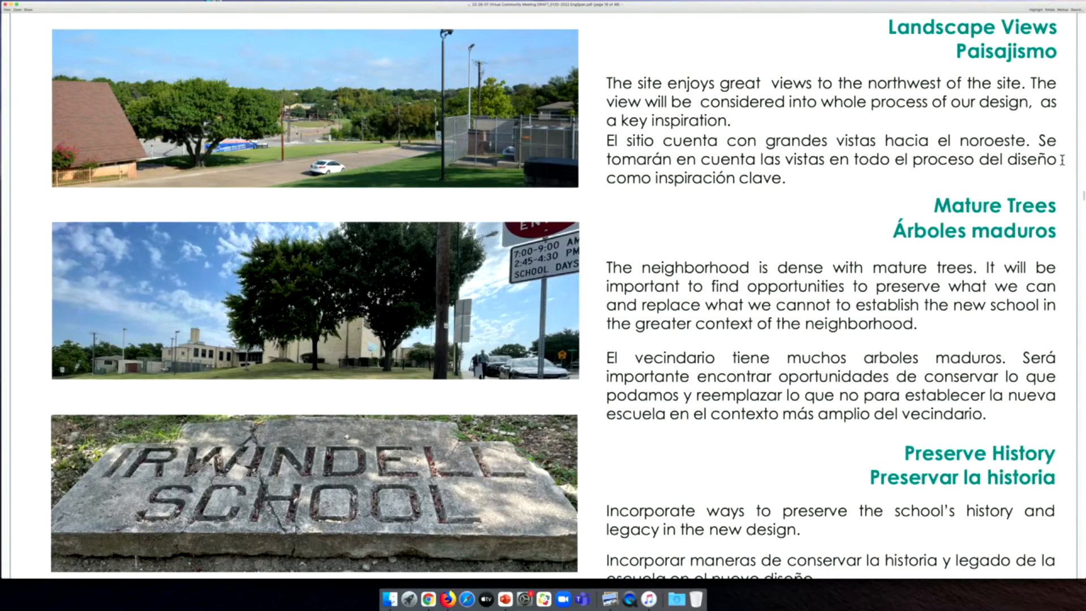
pyautogui.scroll(-3)
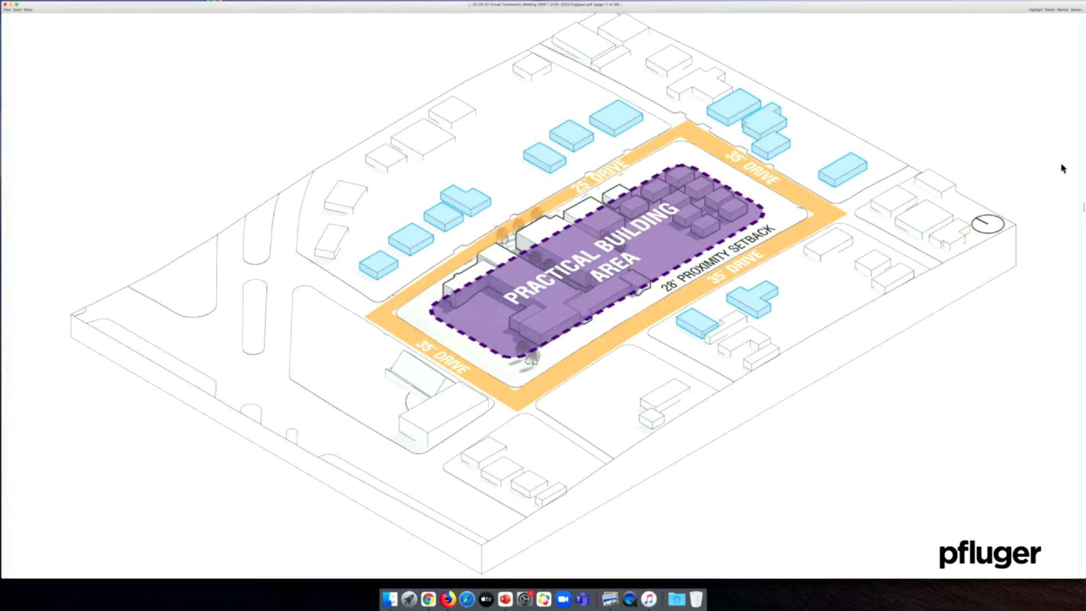
# - Scroll past the massing diagrams to the 'Project Concept / Concepto del Proyecto' Hearth page
pyautogui.scroll(-3)
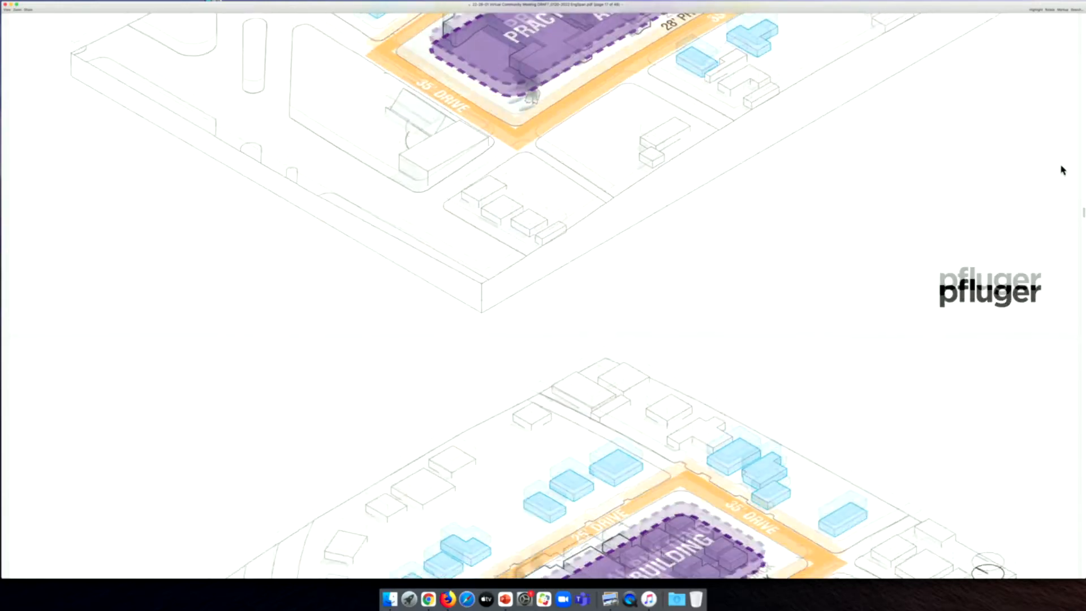
pyautogui.scroll(-3)
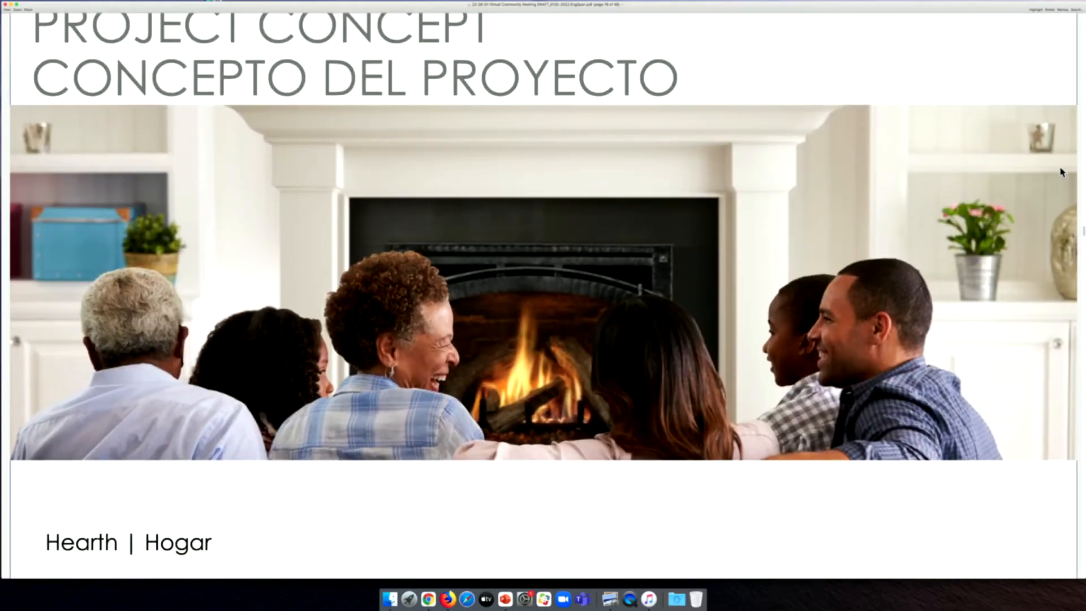
# - Scroll past the Hearth | Hogar photo to the two-block blue and green massing diagram
pyautogui.scroll(-3)
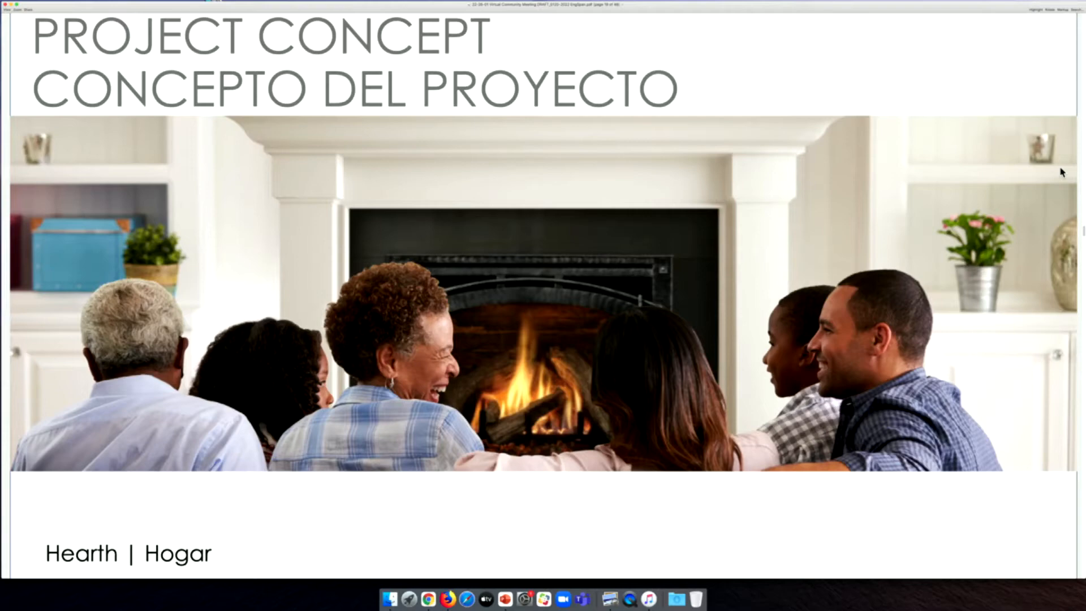
pyautogui.scroll(-3)
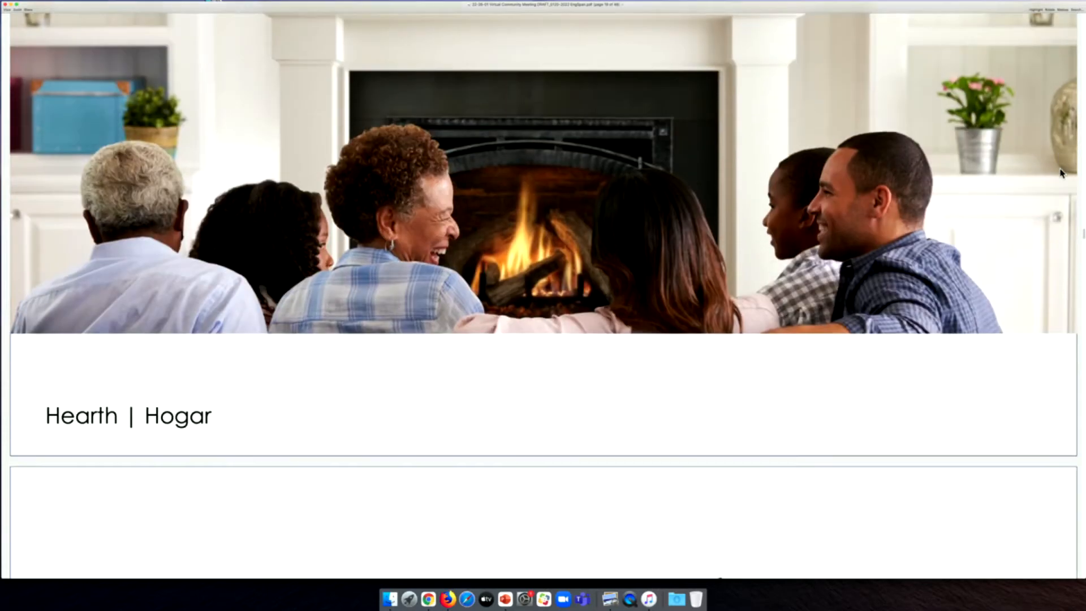
pyautogui.scroll(-3)
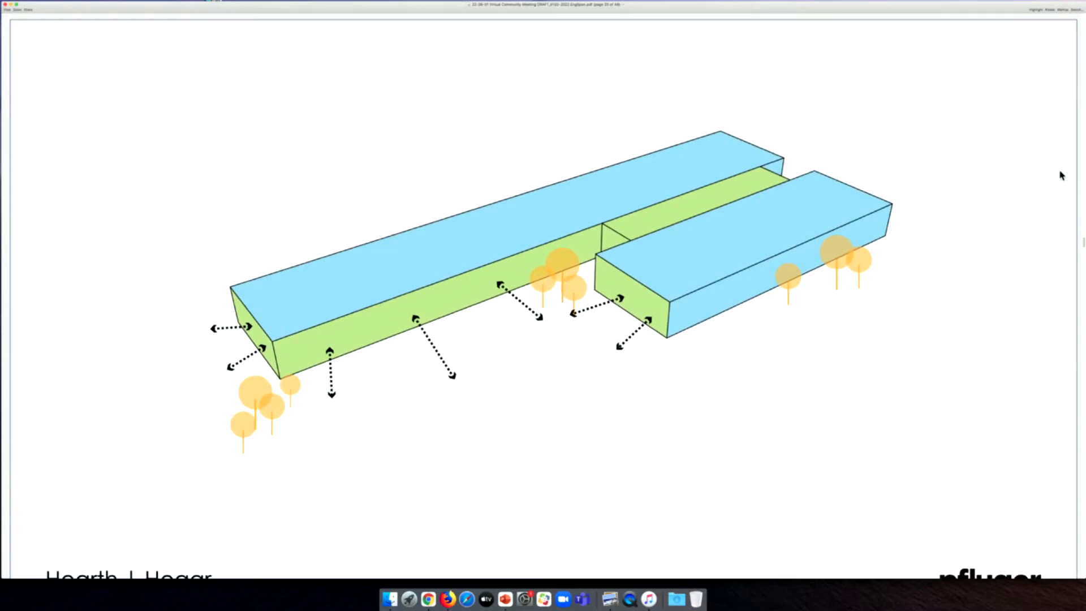
# - Scroll to the Phase 1: Demo slide with the gym and portables marked red
pyautogui.scroll(-3)
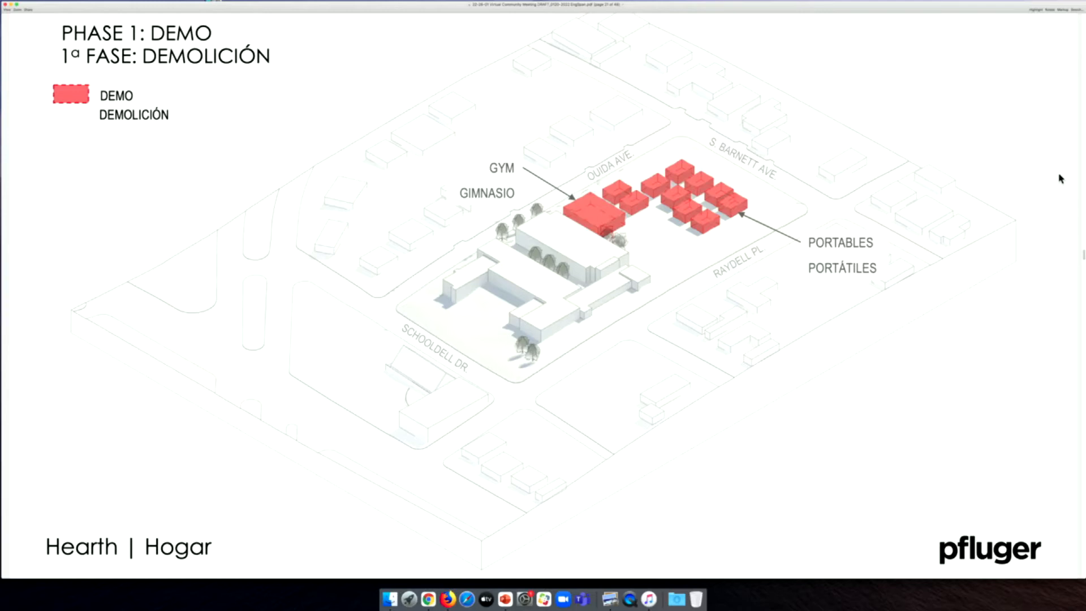
# - Scroll to Phase 1: New with colour-coded academics, gym, library and administration blocks
pyautogui.scroll(-3)
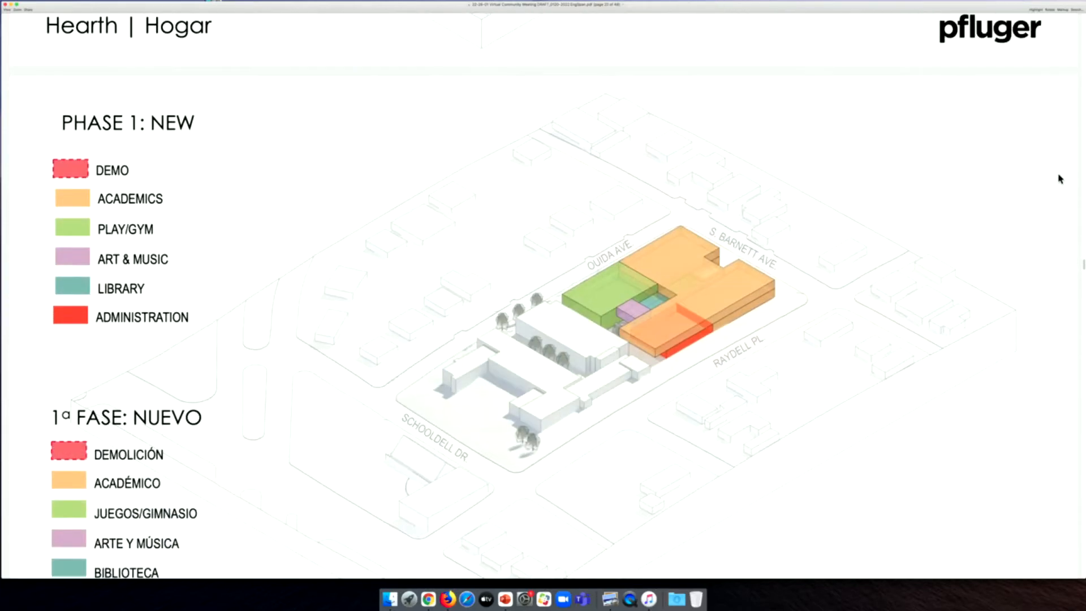
# - Scroll through the exploded first and second floor view to the Phase 2: Demo slide
pyautogui.scroll(-3)
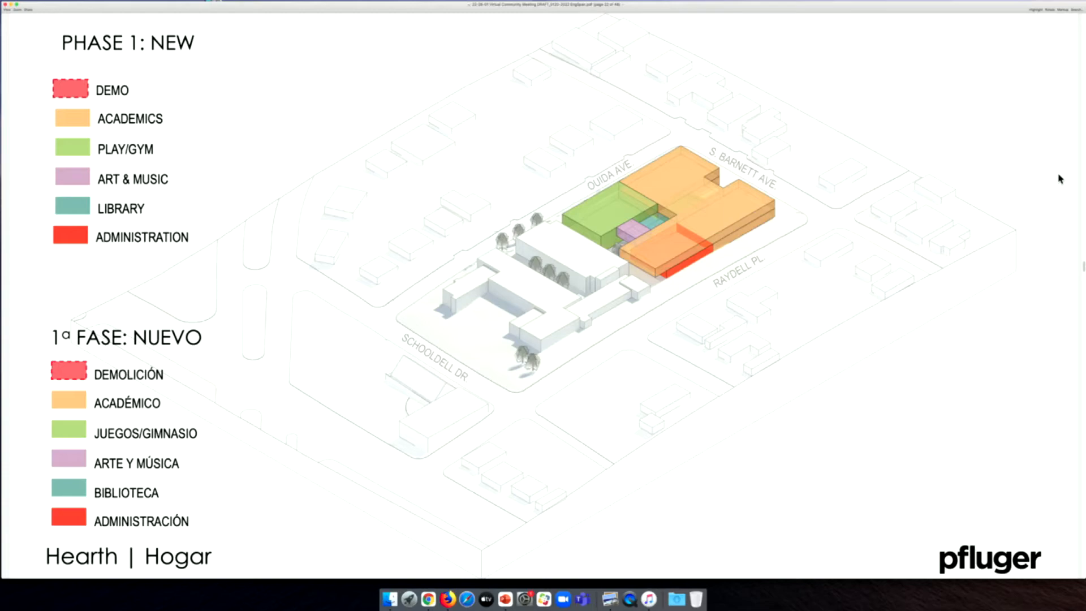
pyautogui.scroll(-3)
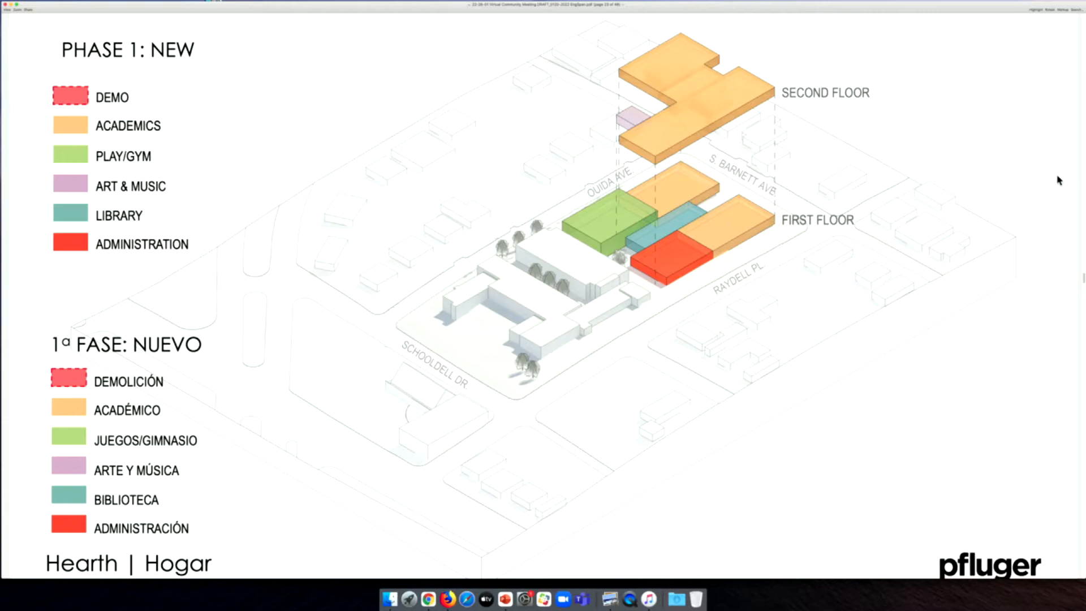
pyautogui.scroll(-3)
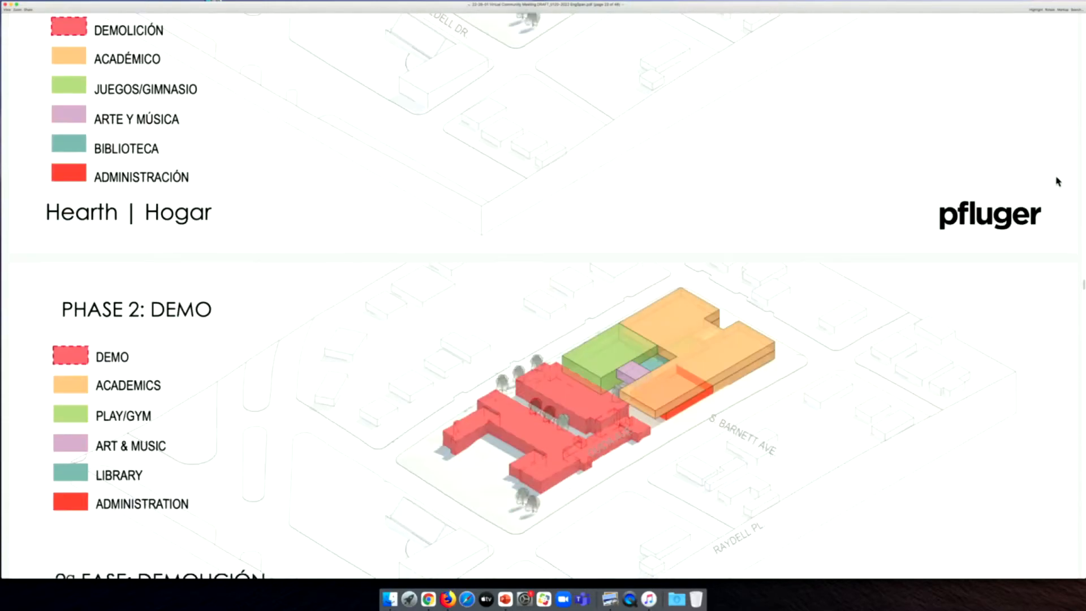
# - Scroll to Phase 2: New, showing the cafeteria/kitchen block, play area and new parking
pyautogui.scroll(-3)
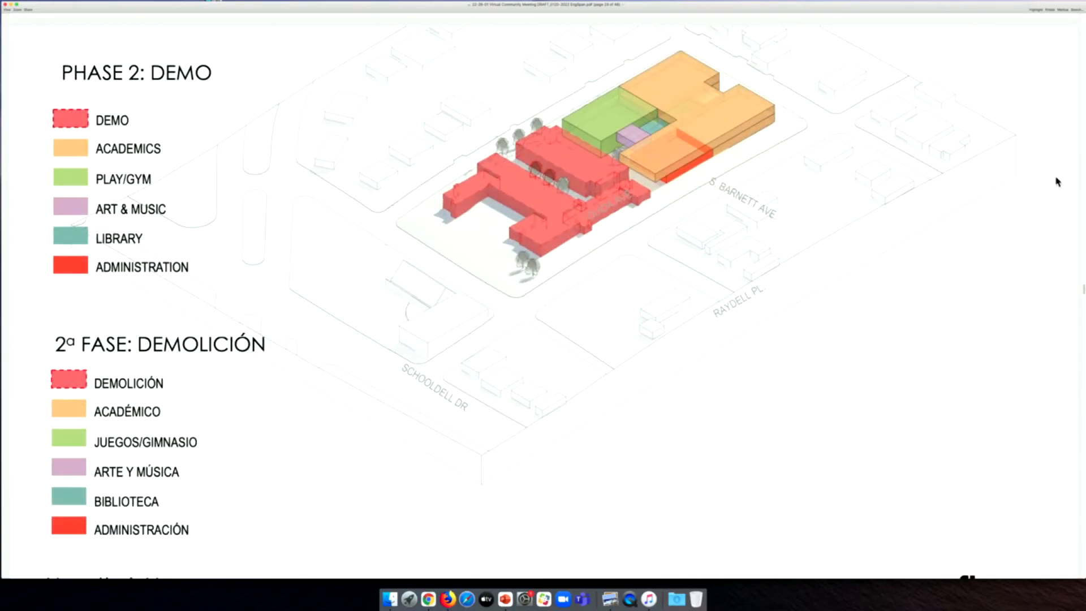
pyautogui.scroll(-3)
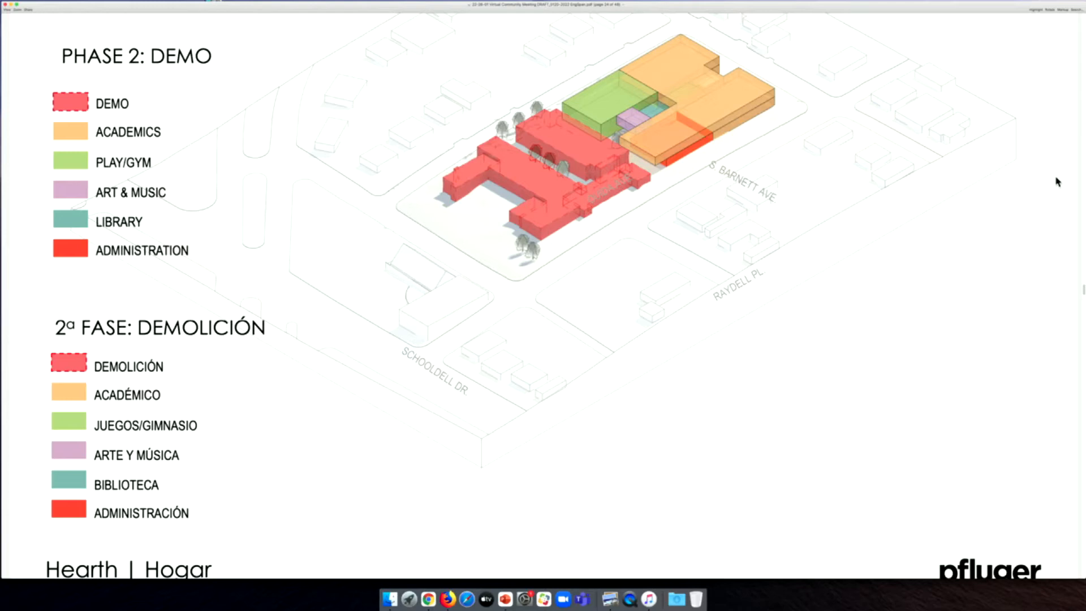
pyautogui.scroll(-3)
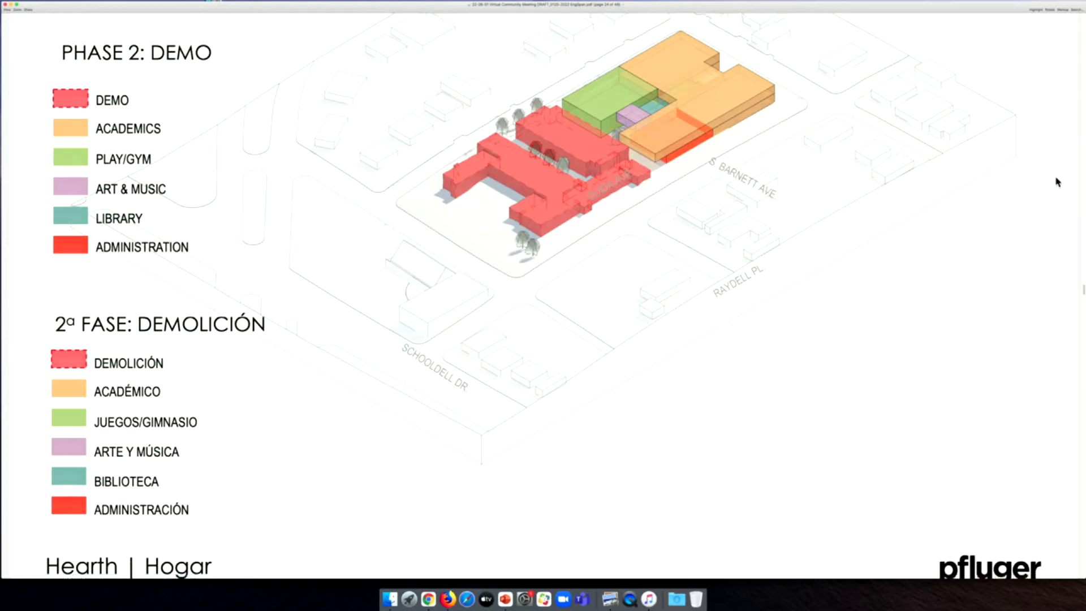
pyautogui.scroll(-3)
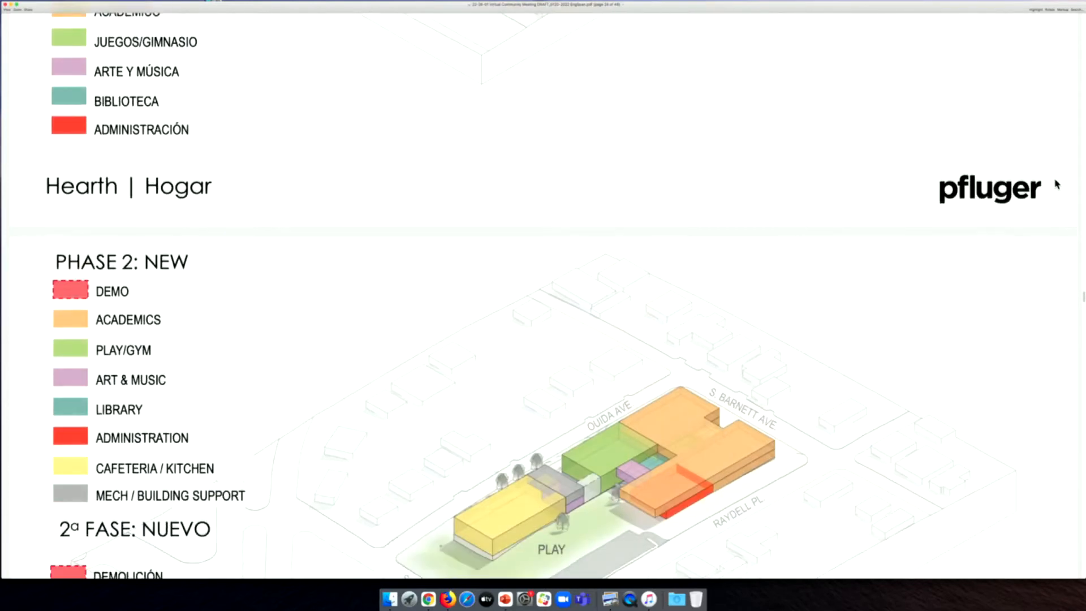
pyautogui.scroll(-3)
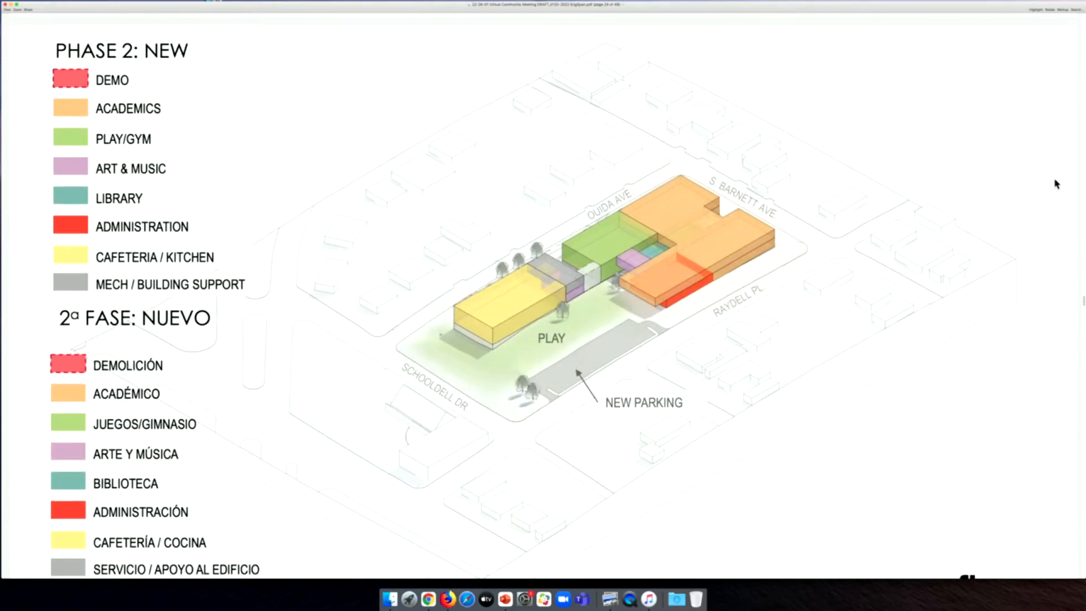
pyautogui.scroll(-3)
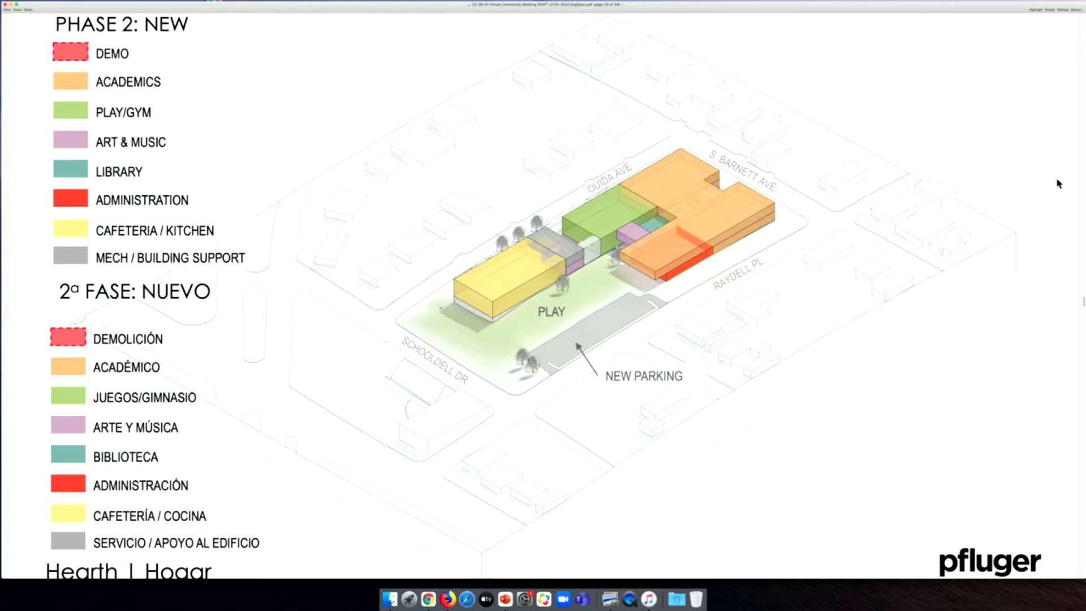
pyautogui.moveTo(1064, 182)
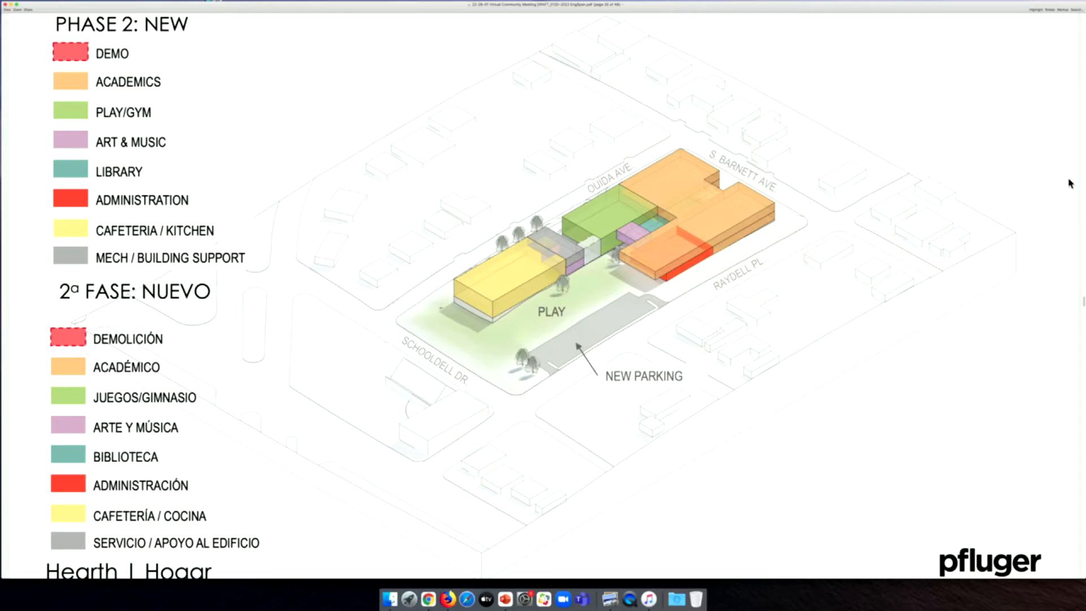
pyautogui.scroll(-3)
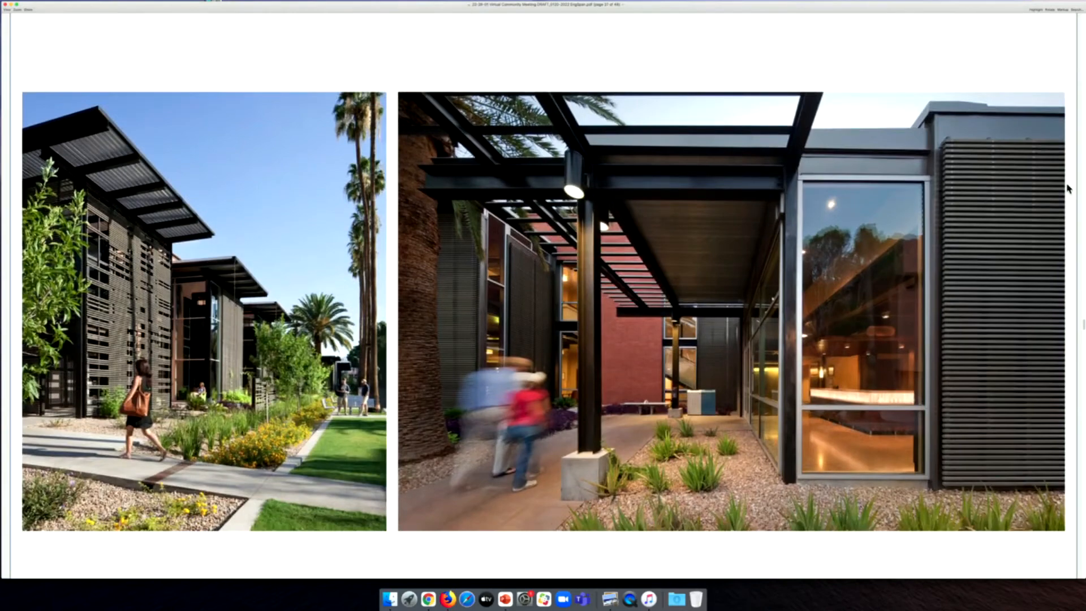
# - Scroll to the floor plan with the K–1st and Sped–PreK classroom wings and learning-space photos
pyautogui.scroll(-3)
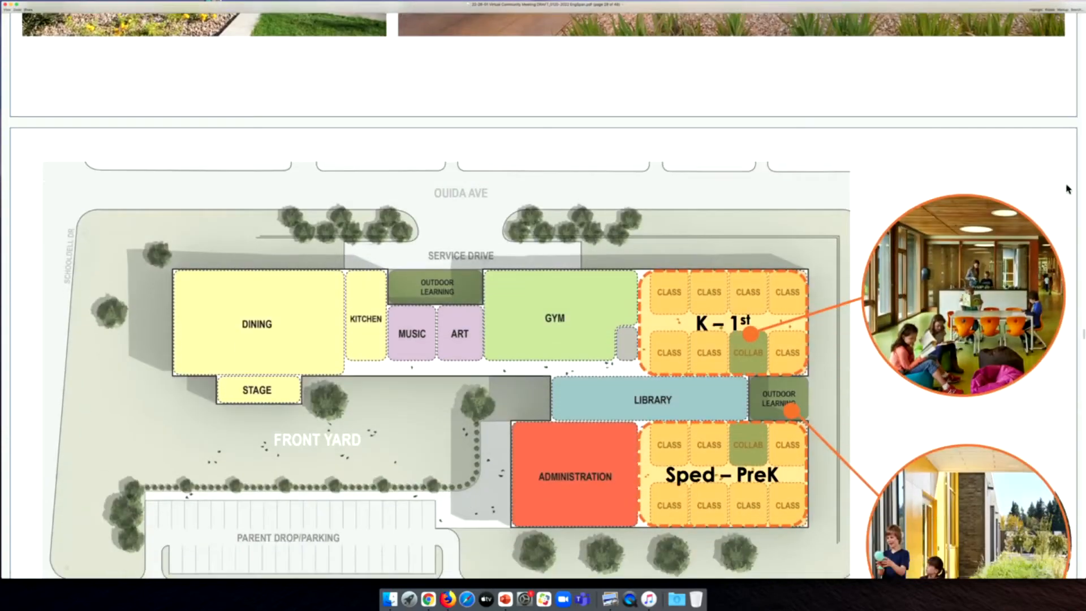
# - Scroll past the floor plan to the landscaped courtyard photo between brick and glass buildings
pyautogui.scroll(-3)
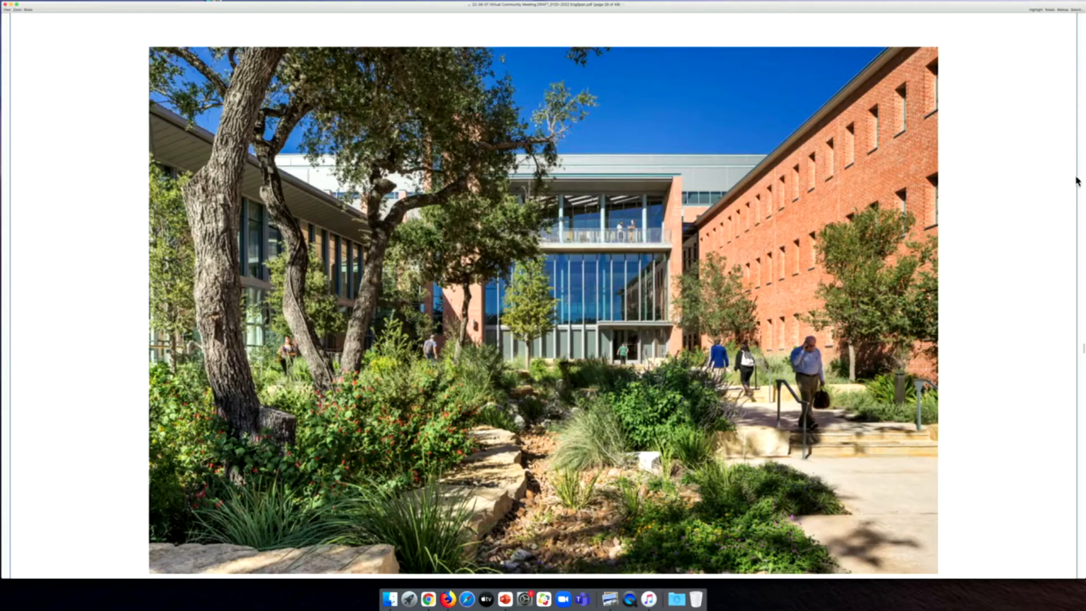
# - Scroll past the courtyard photo to the long glass-walled corridor interior
pyautogui.scroll(-3)
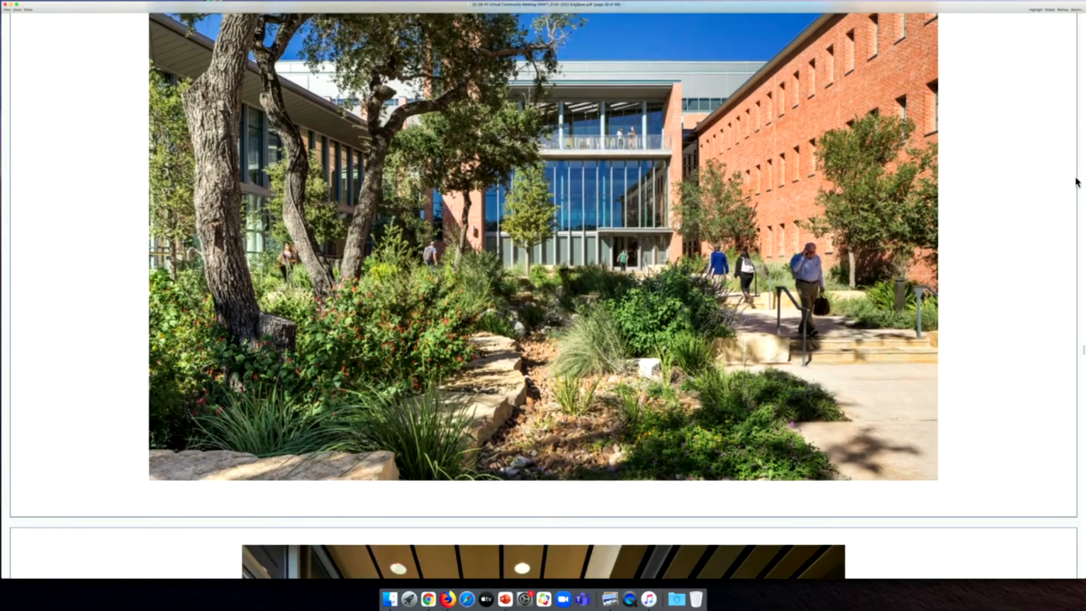
pyautogui.scroll(-3)
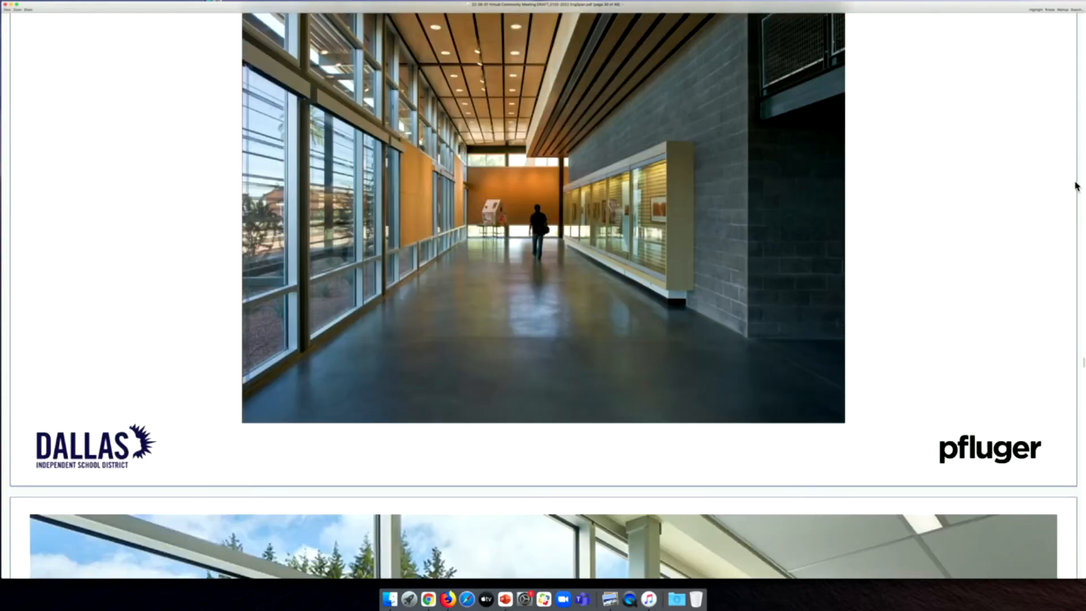
# - Scroll to the upper-floor plan with the 2nd–3rd and 4th–5th grade classroom wings
pyautogui.scroll(-3)
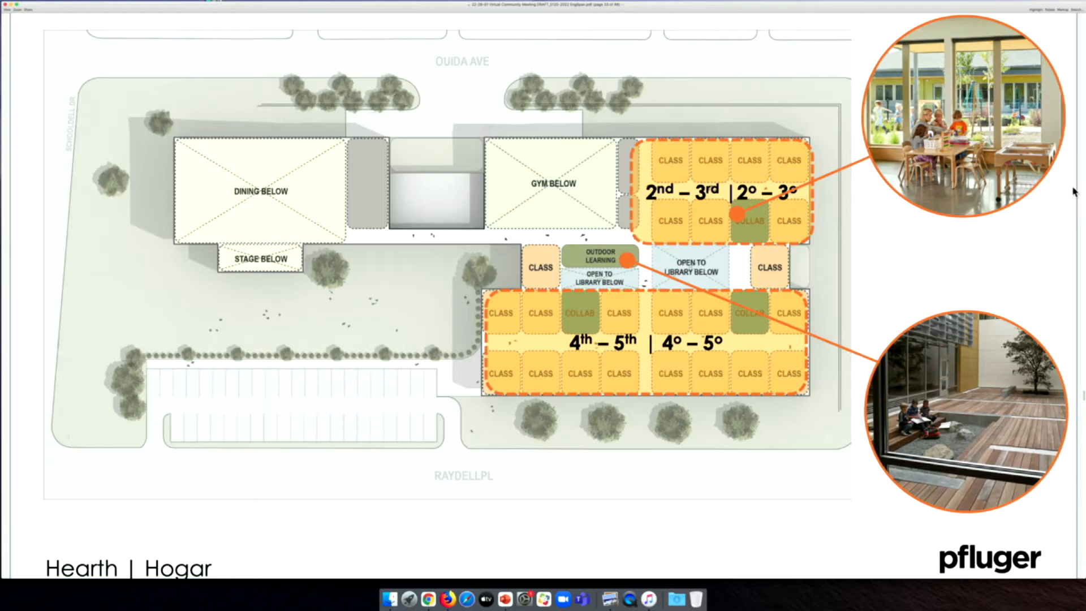
# - Scroll past the upper-floor plan to the bright hallway photo with a large tree mural
pyautogui.scroll(-3)
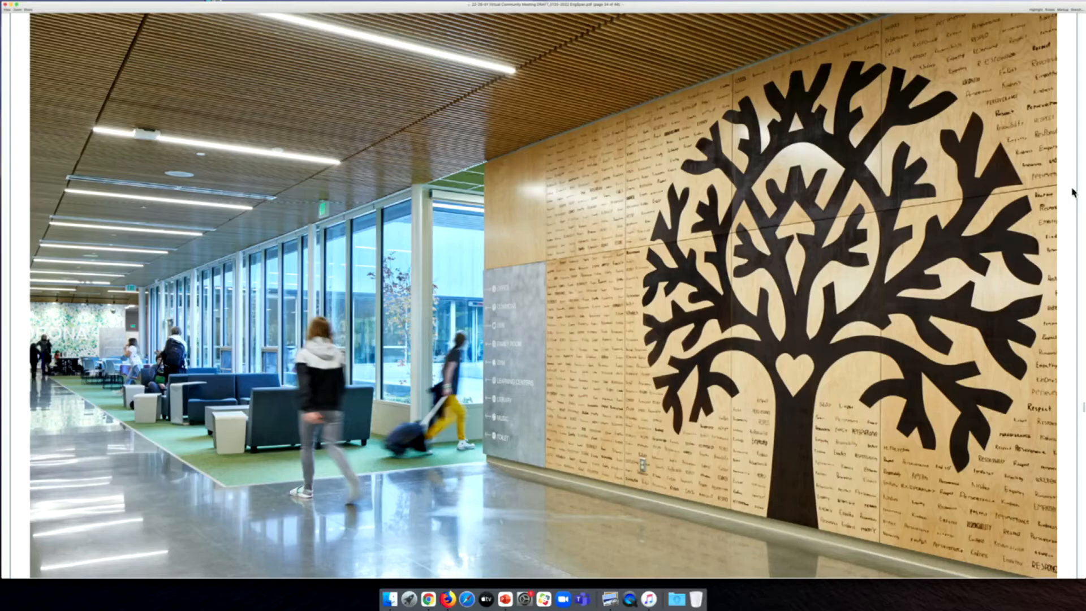
# - Scroll the shared PDF one page down to the hallway photo with the tree mural
pyautogui.scroll(-3)
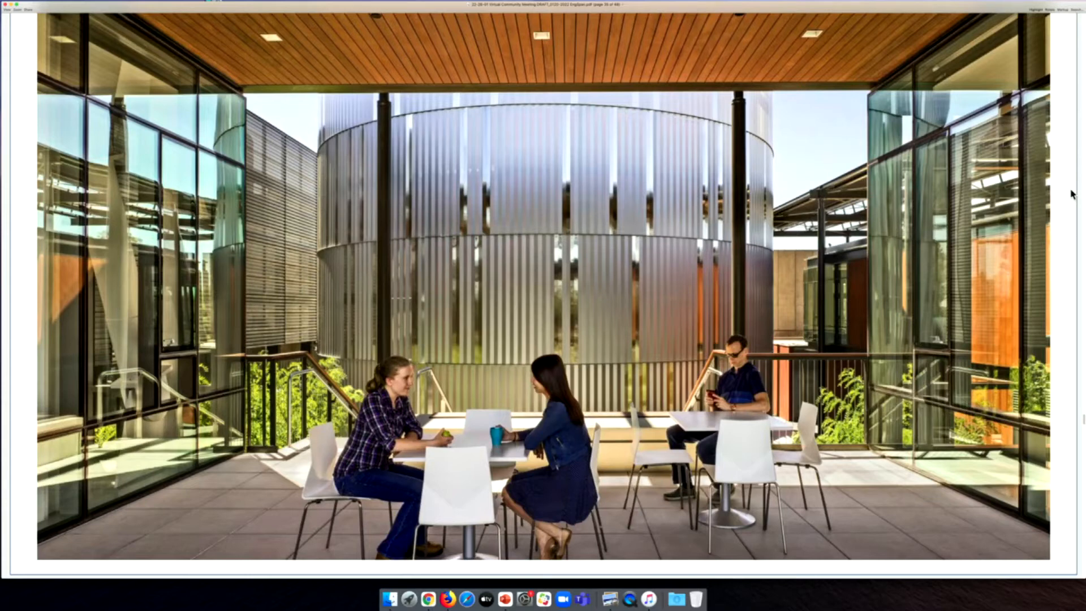
# - Scroll the shared PDF down to the covered terrace photo with people at café tables
pyautogui.scroll(-3)
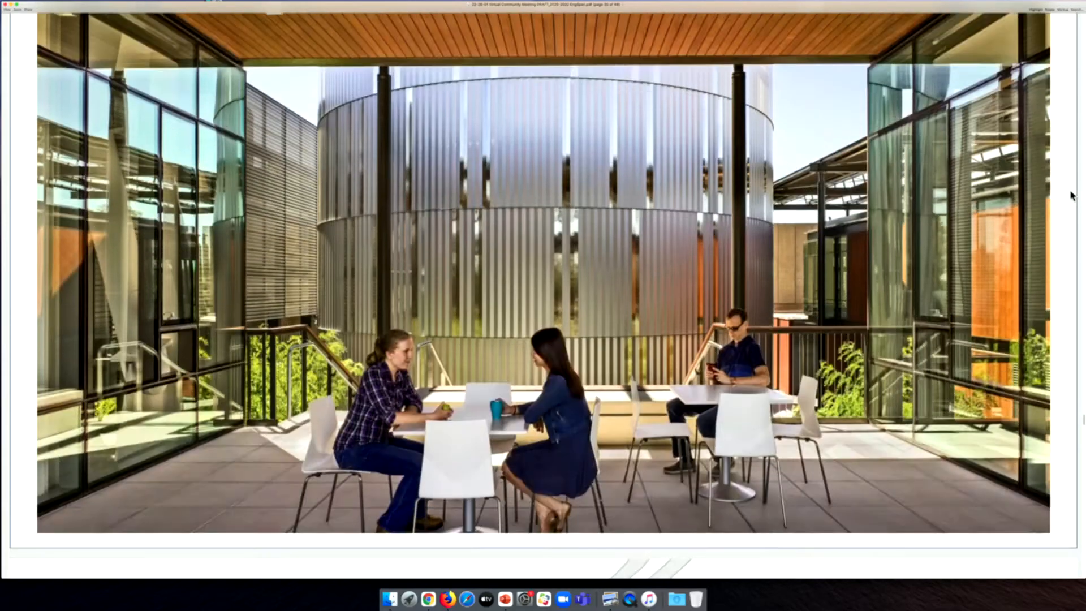
pyautogui.scroll(-3)
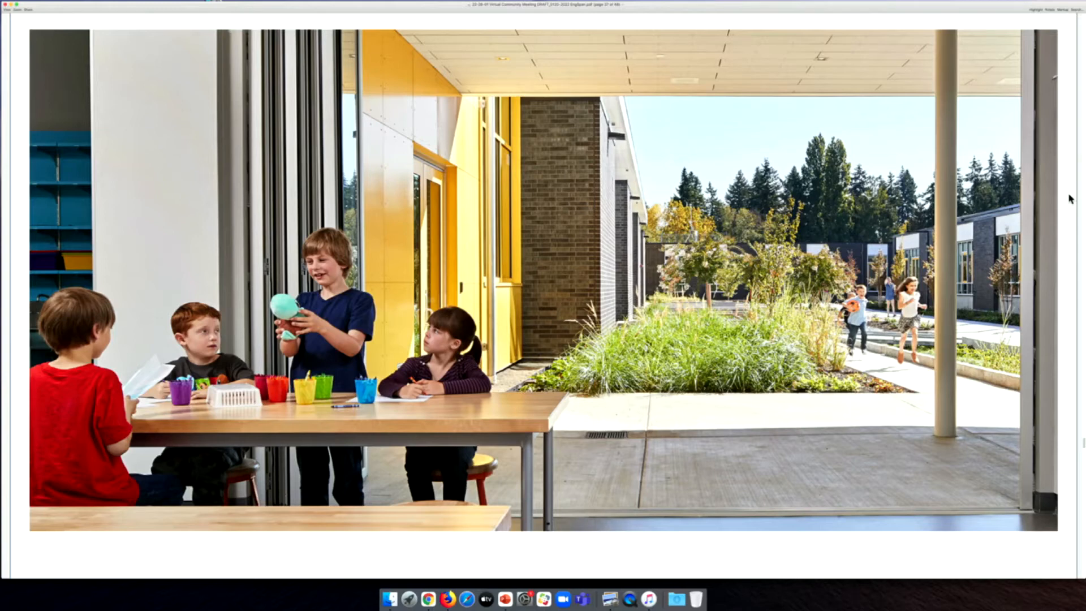
# - Scroll the shared PDF down to the curving weathered-steel slat fence photos
pyautogui.scroll(-3)
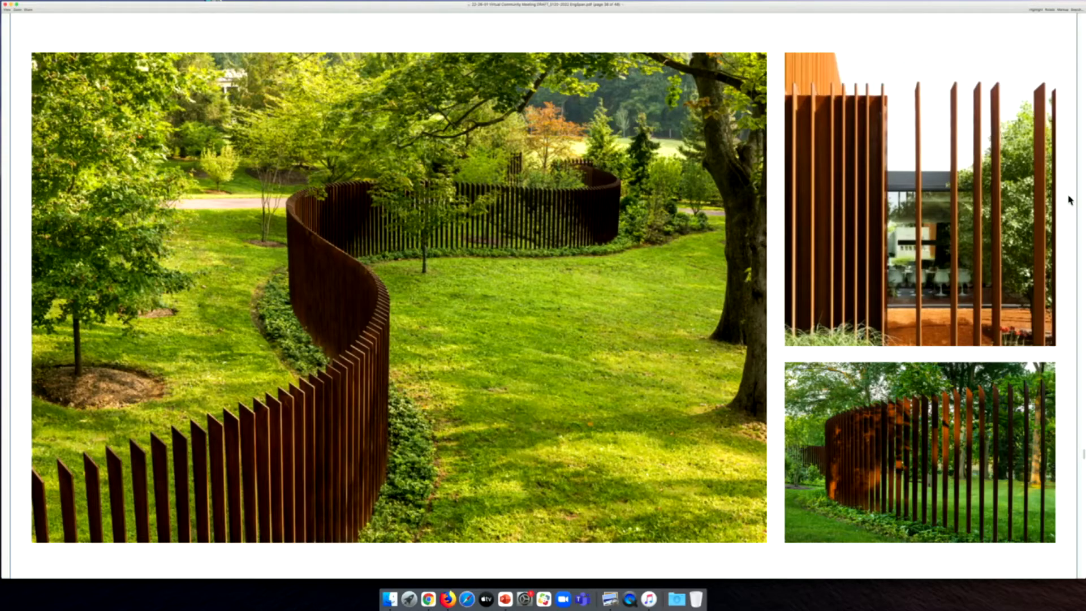
# - Scroll down to the multi-level library photo with tall bookshelves and reading table
pyautogui.scroll(-3)
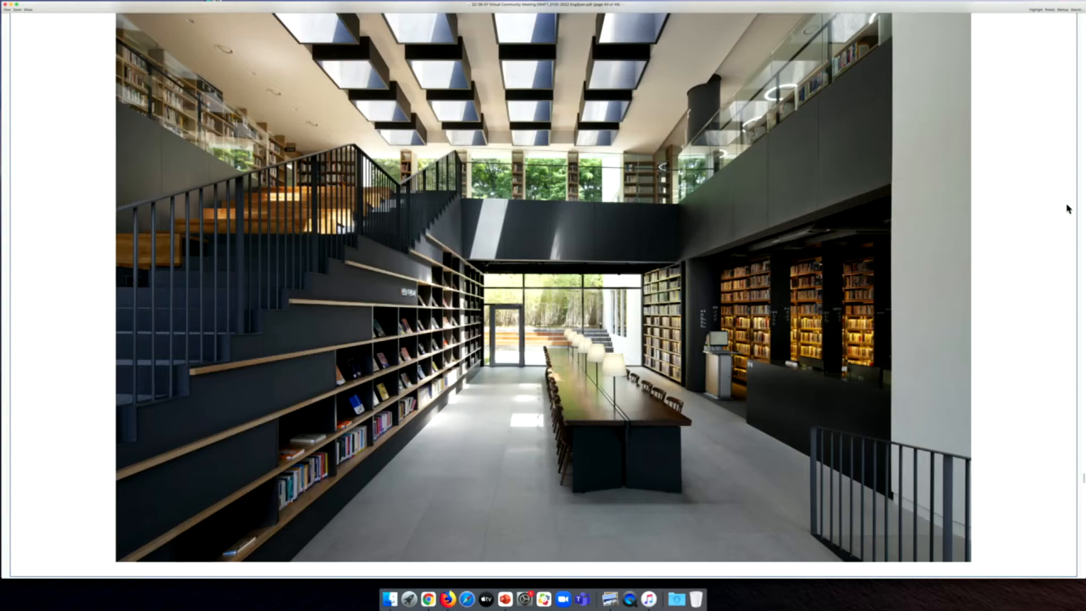
# - Scroll down to the Hearth | Hogar section showing the two-storey central hall
pyautogui.scroll(-3)
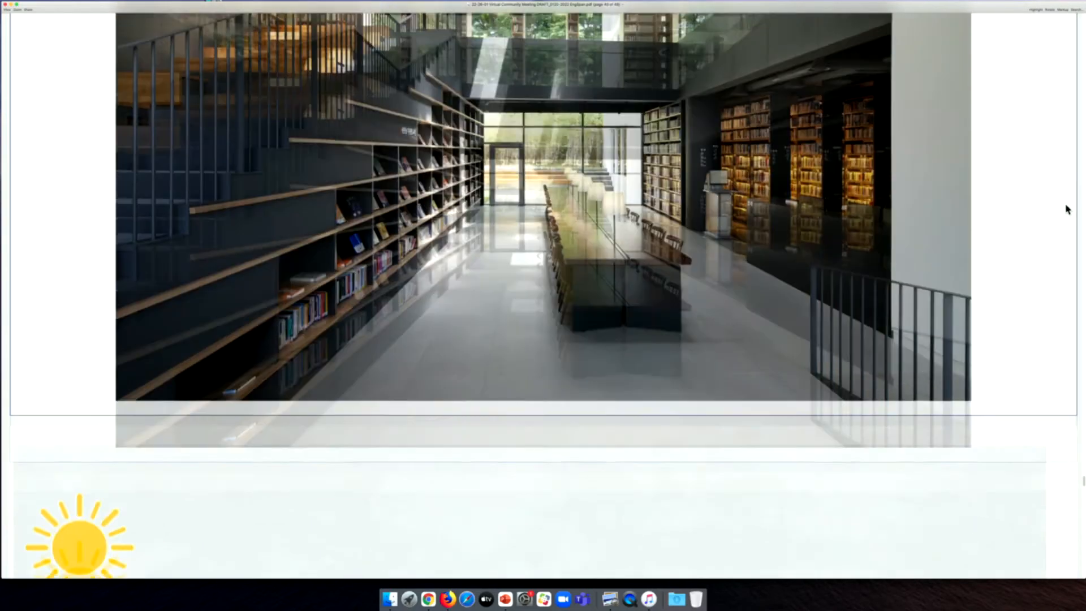
pyautogui.scroll(-3)
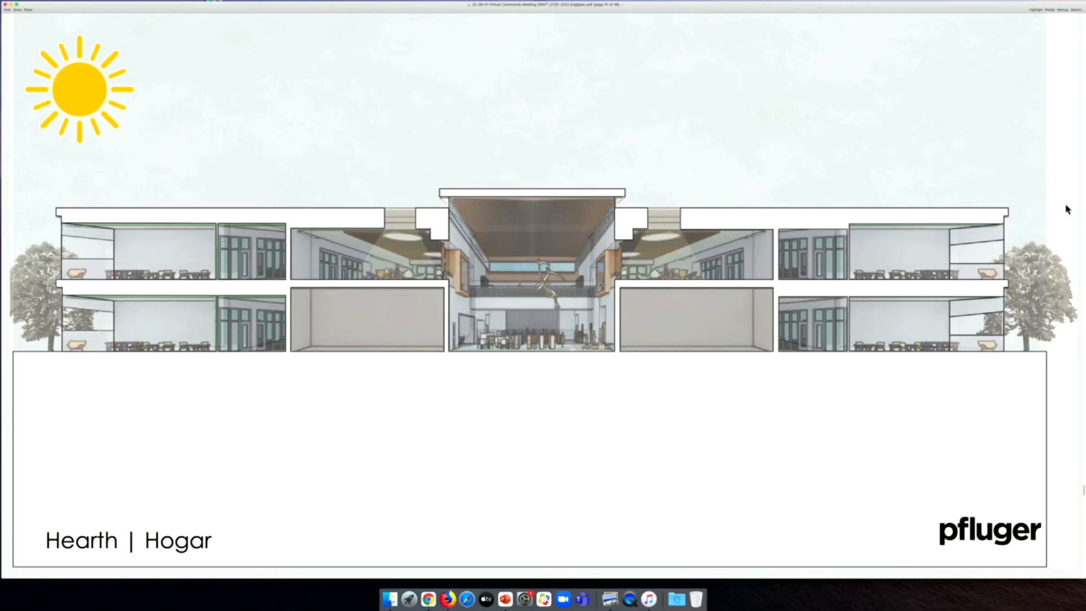
# - Scroll past the section drawing to the covered dining pavilion on a grassy hill
pyautogui.scroll(-3)
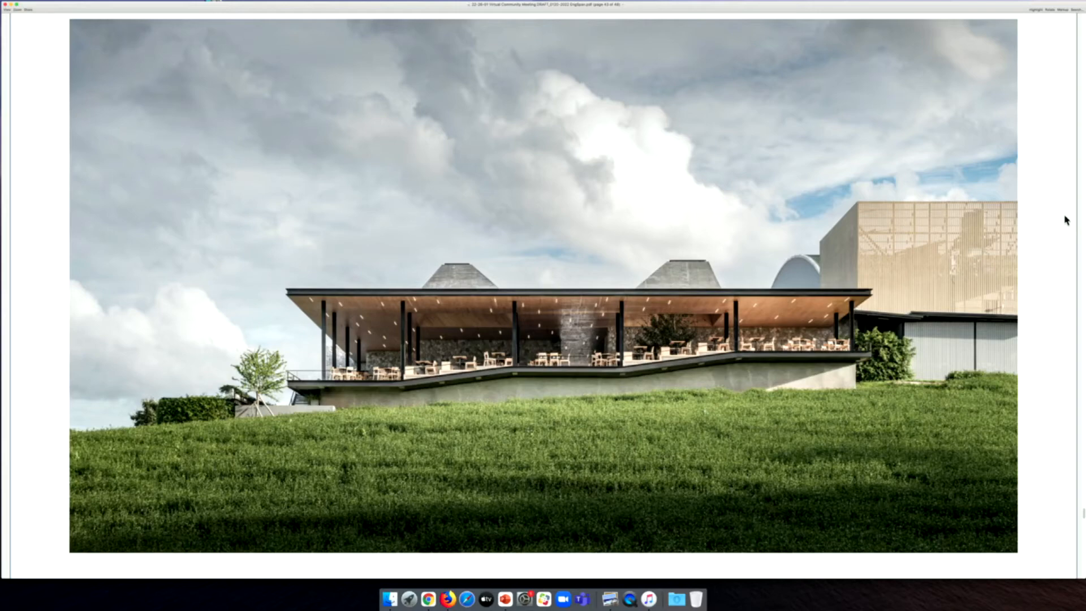
pyautogui.scroll(-3)
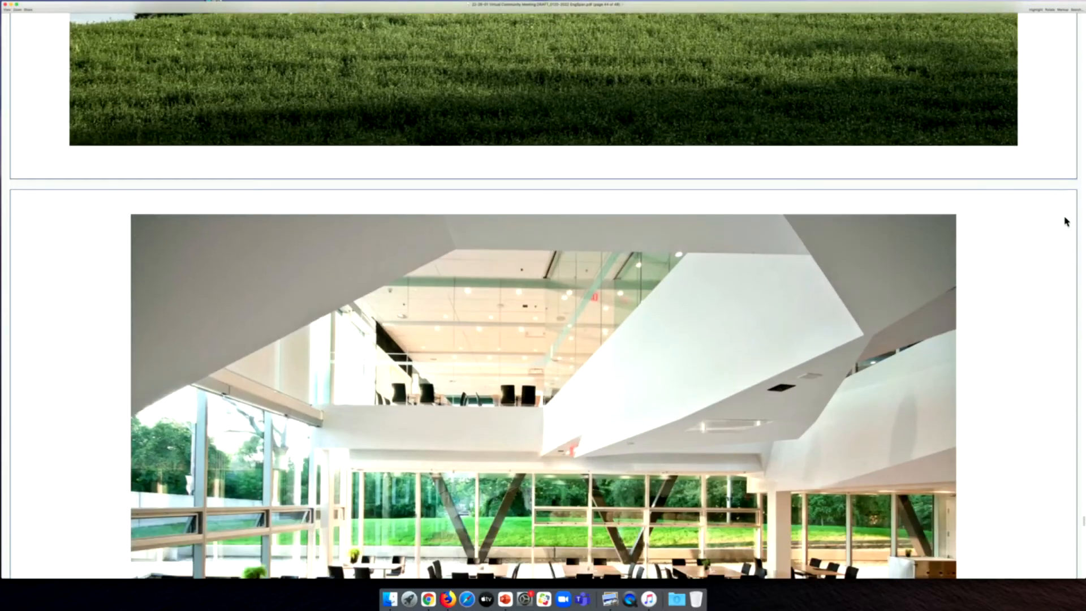
pyautogui.scroll(-3)
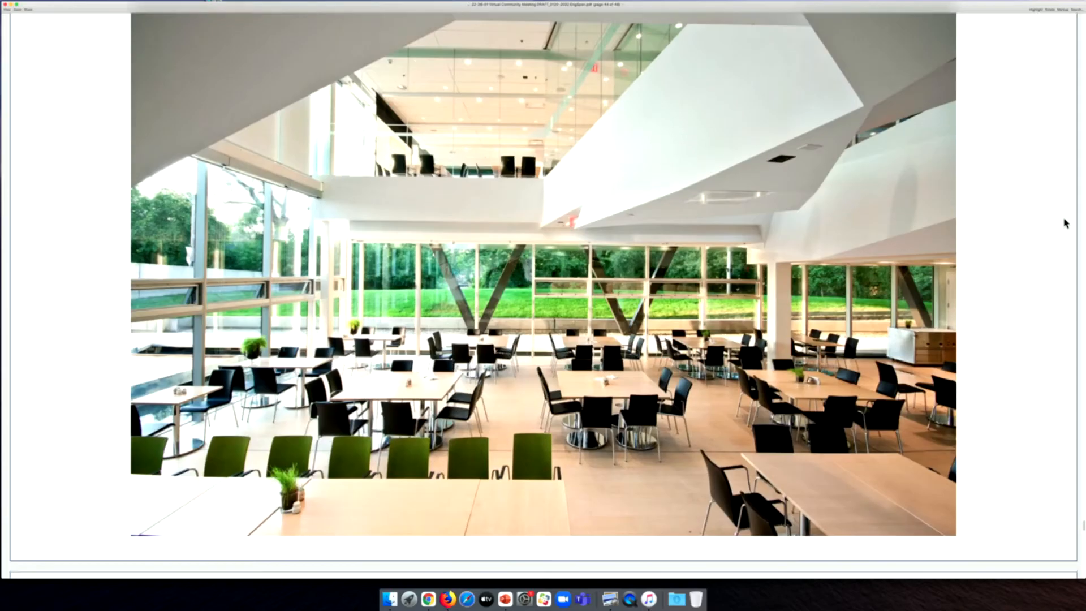
# - Scroll past the cafeteria to the lit wooden staircase under a steel canopy
pyautogui.scroll(-3)
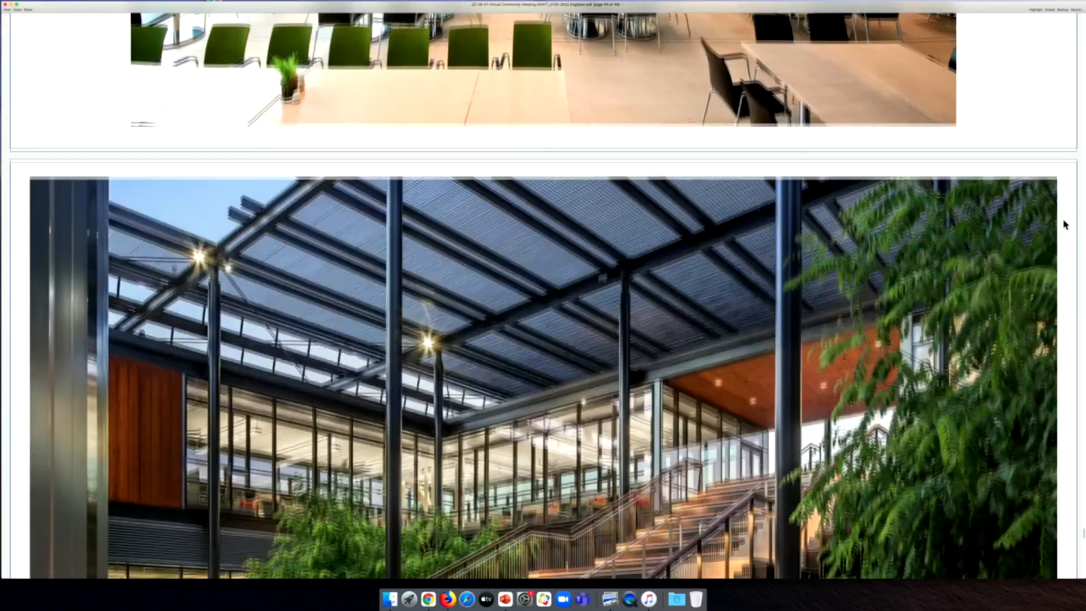
pyautogui.scroll(-3)
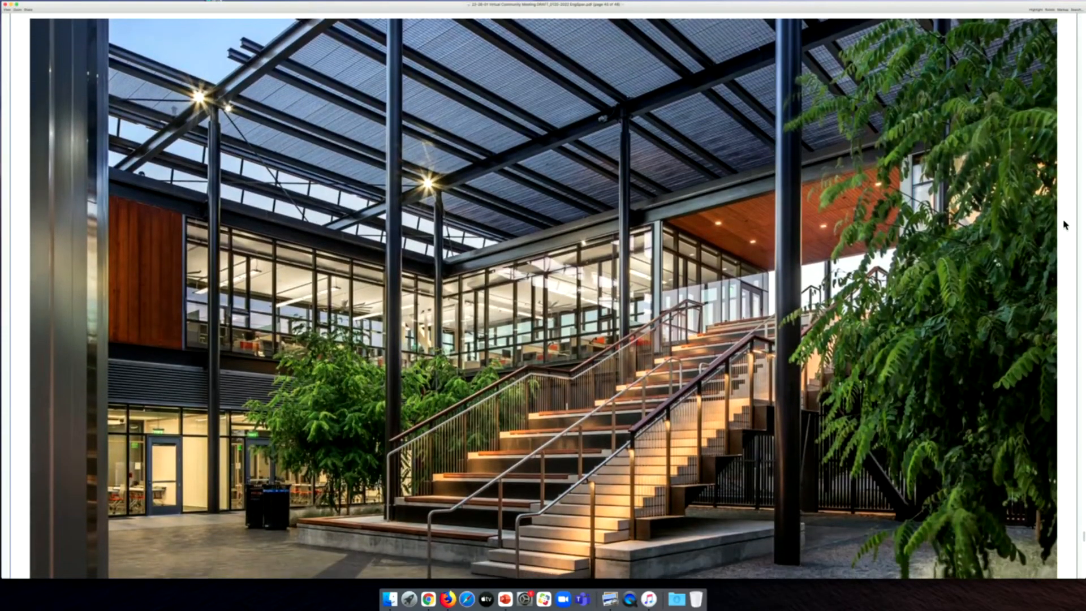
pyautogui.scroll(-3)
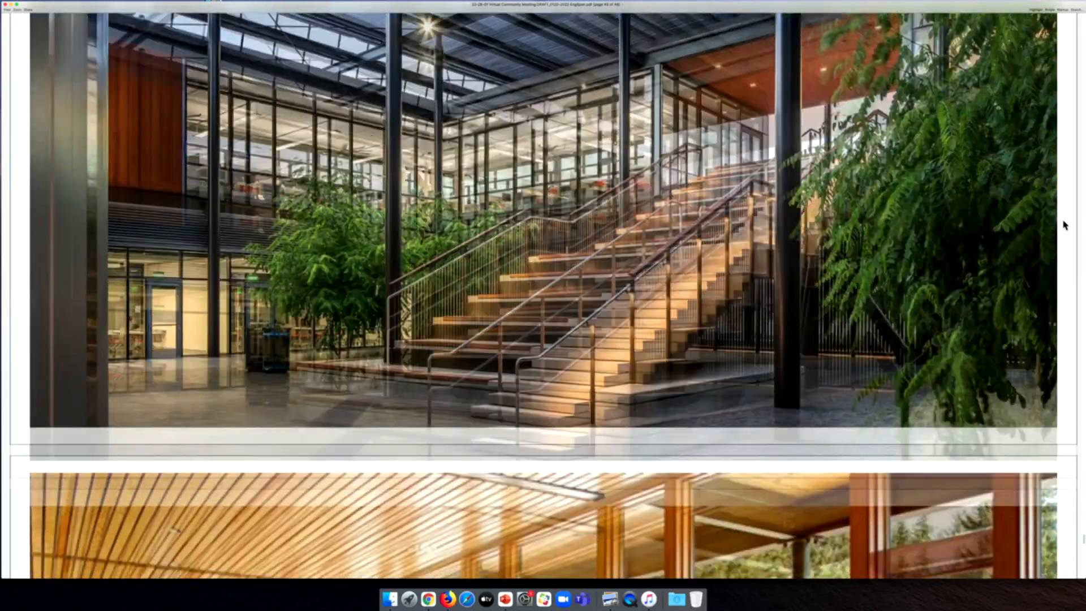
# - Scroll through the Hearth | Hogar concept summary to the wood-ceilinged glass corridor photo
pyautogui.scroll(-3)
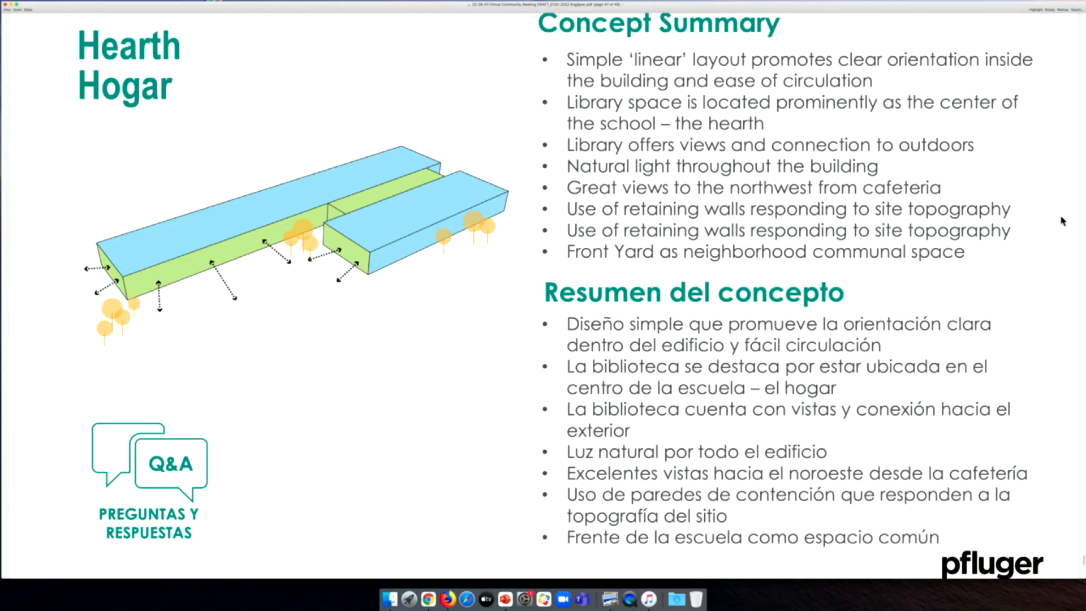
pyautogui.moveTo(1081, 220)
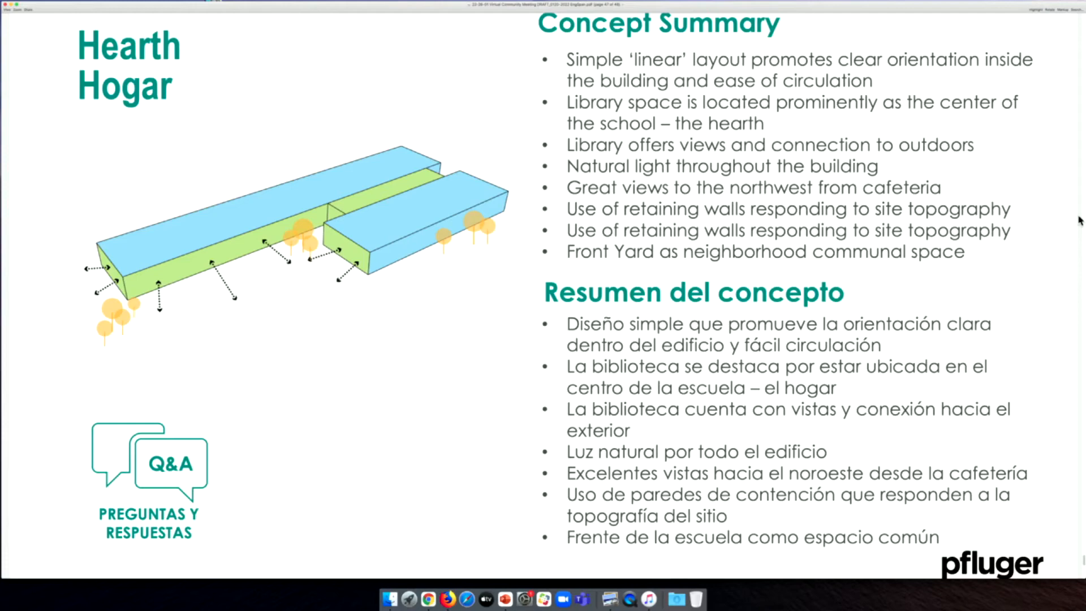
pyautogui.scroll(-3)
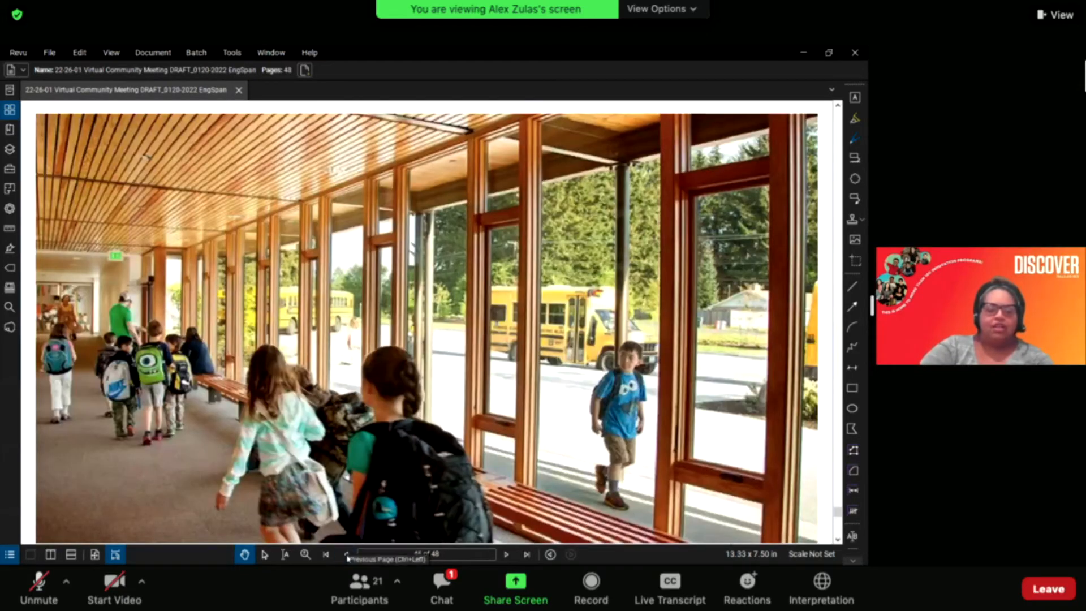
# - Open the Bluebeam Thumbnails panel beside the page 36 exploded massing diagram and scroll it
pyautogui.click(346, 554)
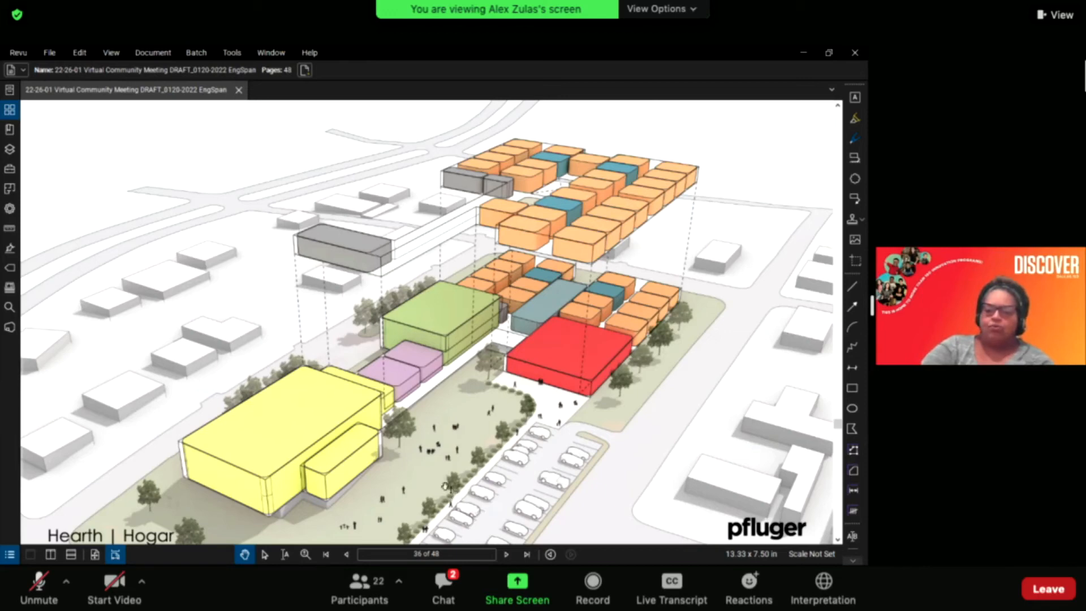
pyautogui.click(10, 109)
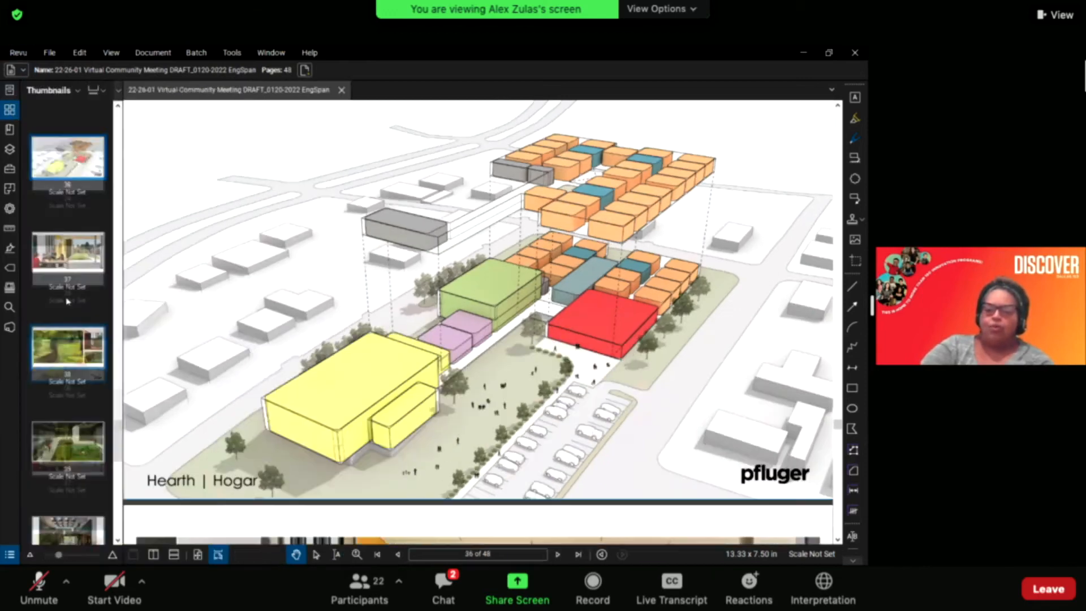
pyautogui.scroll(-3)
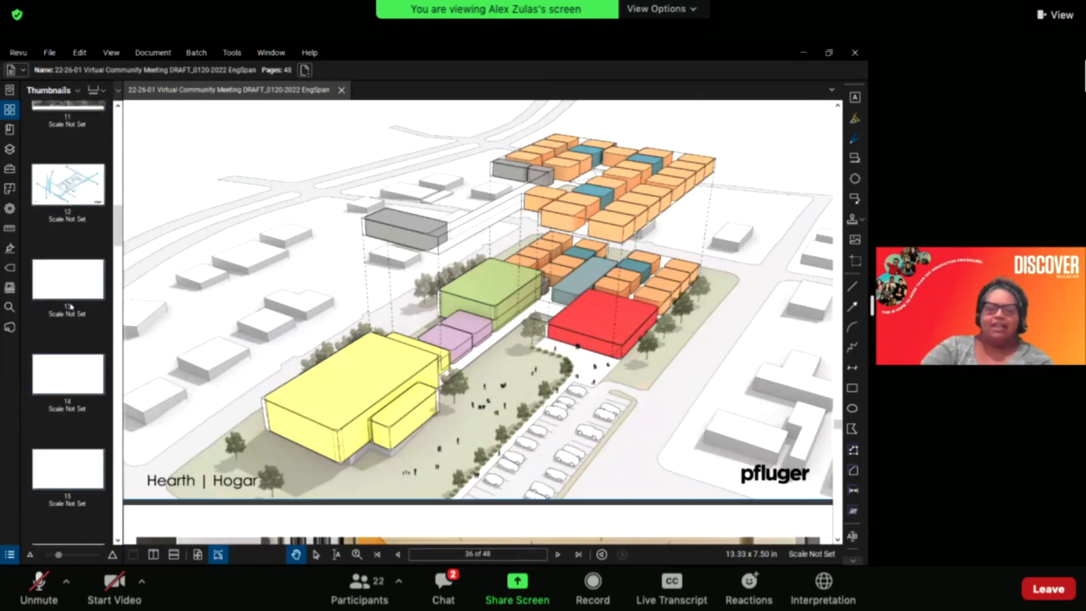
pyautogui.scroll(-3)
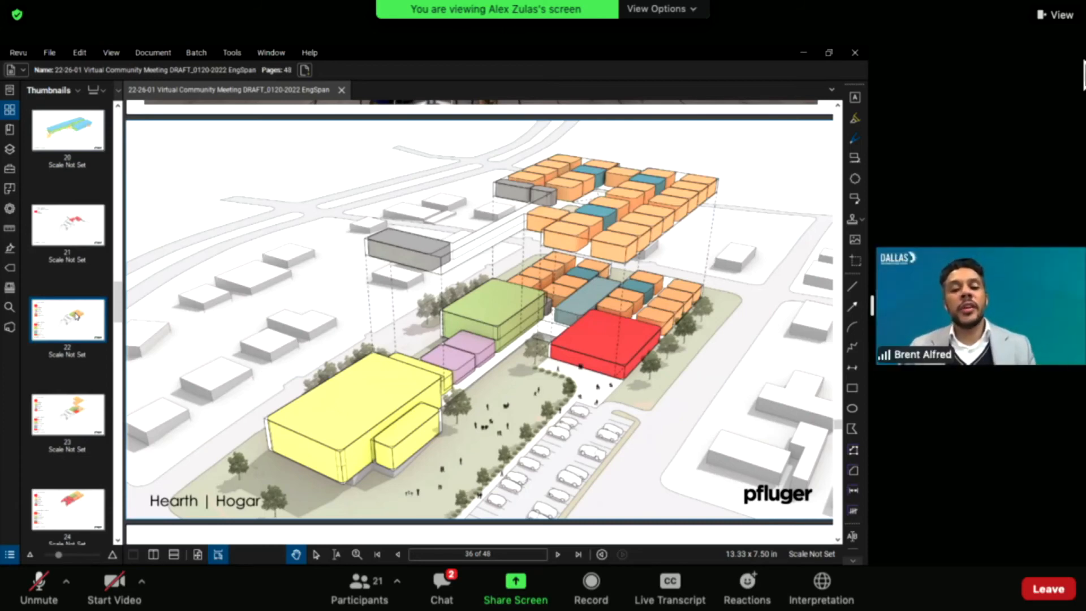
pyautogui.moveTo(1074, 76)
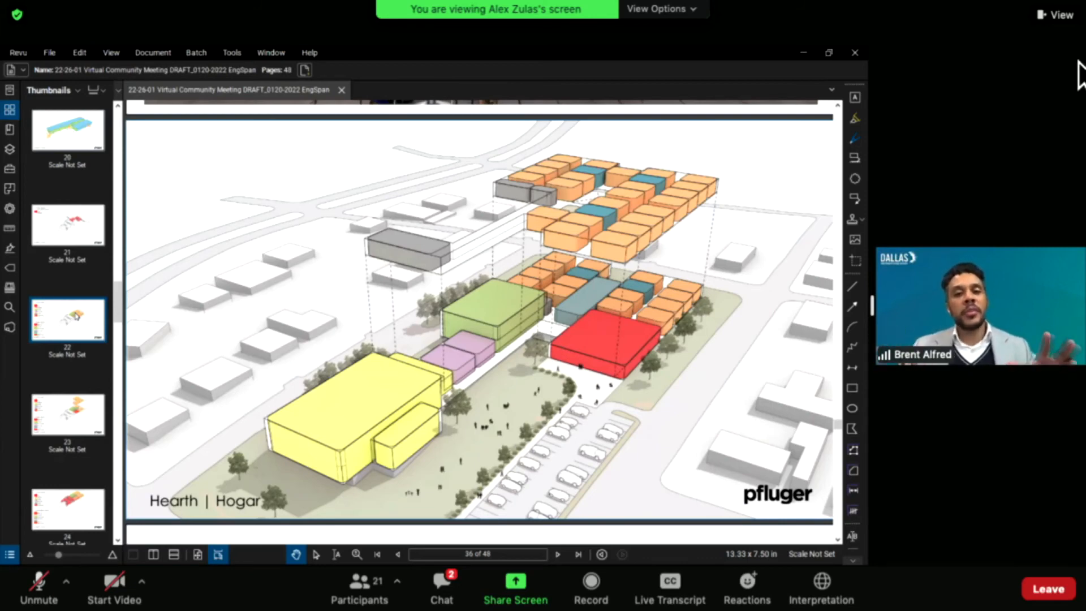